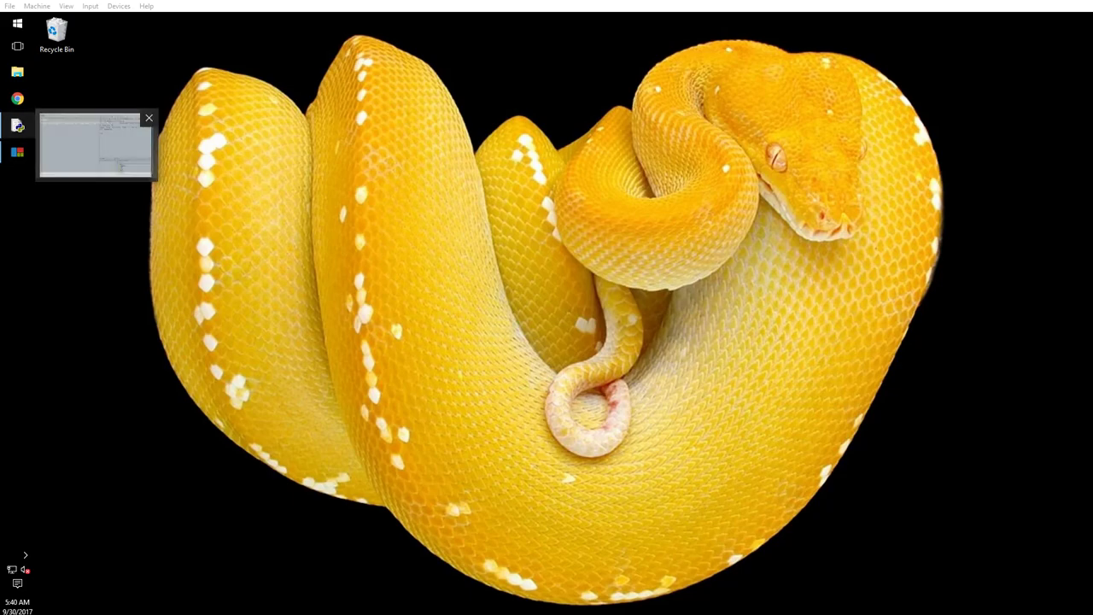
Step: Bring the Python 3.6.2 IDLE shell window to the front from the taskbar
{"action": "left_click", "coordinate": [94, 145]}
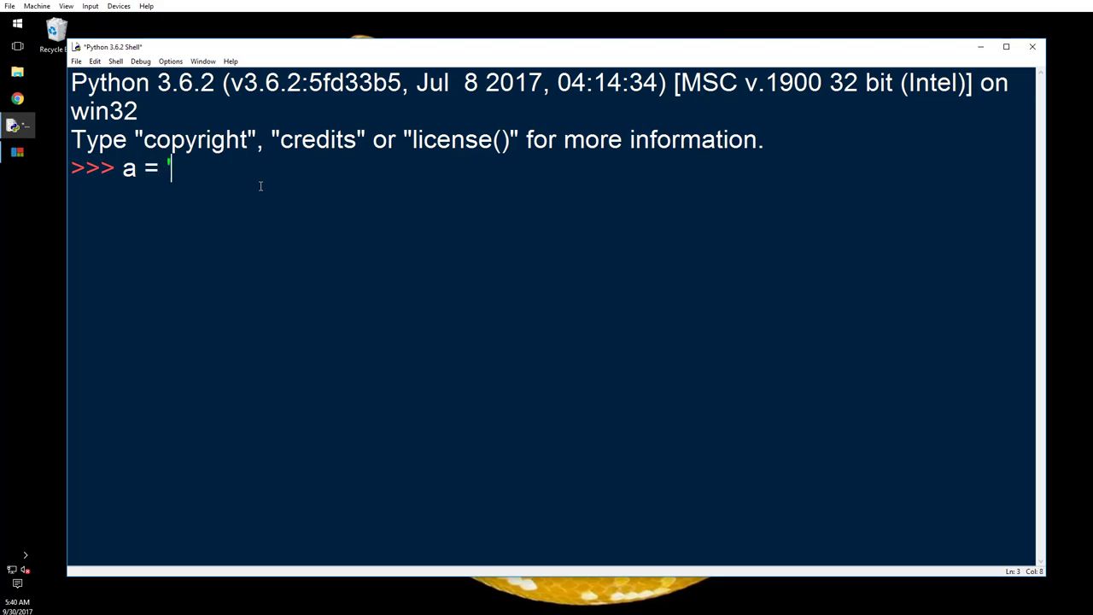
Step: Assign a = 'ambi' and run type(a), which reports <class 'str'>
{"action": "type", "text": "ambi'"}
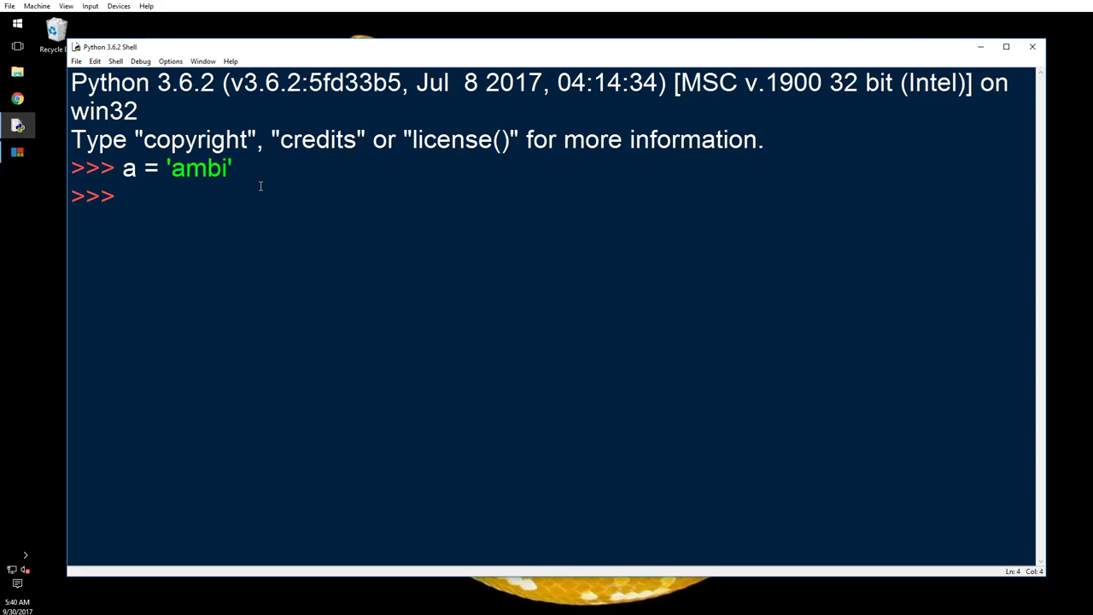
{"action": "type", "text": "type(a"}
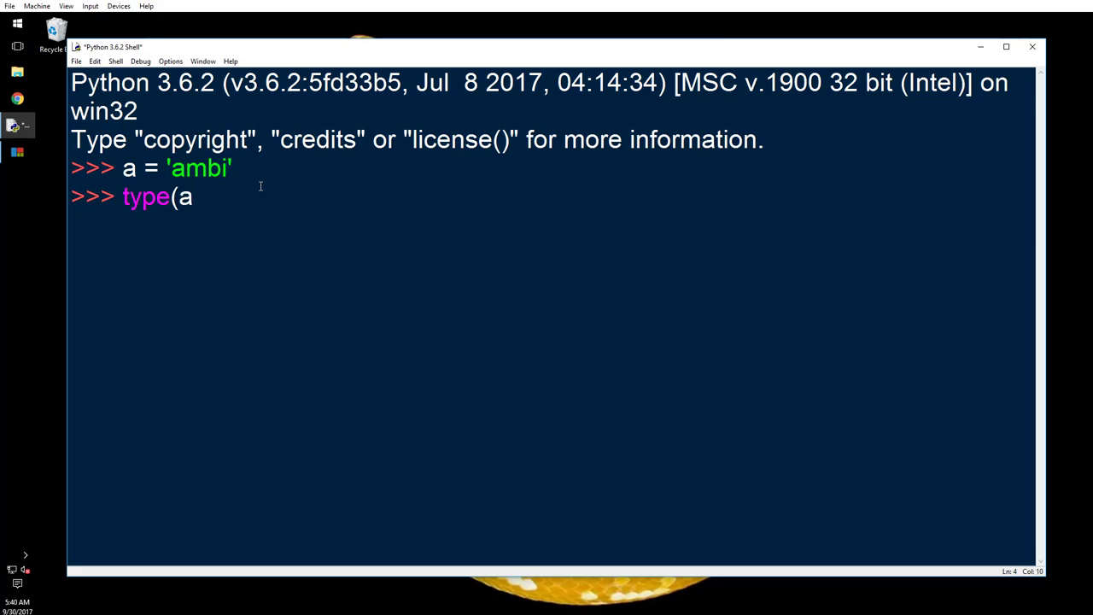
{"action": "key", "text": "enter"}
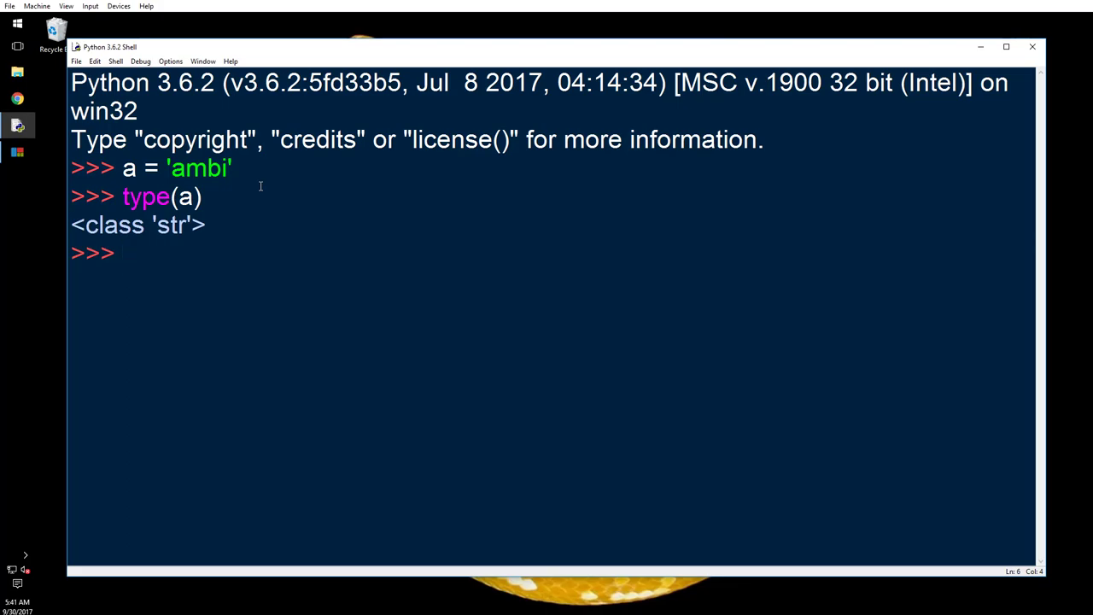
Step: Run isinstance(a, str), returning True, and begin a help call
{"action": "type", "text": "isinstance("}
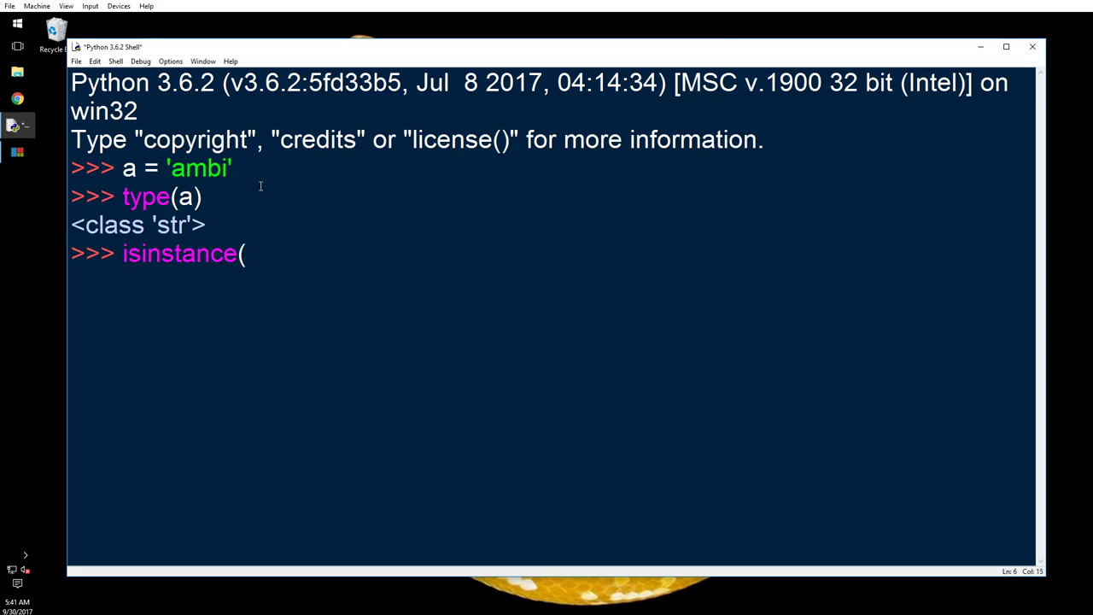
{"action": "type", "text": "a,"}
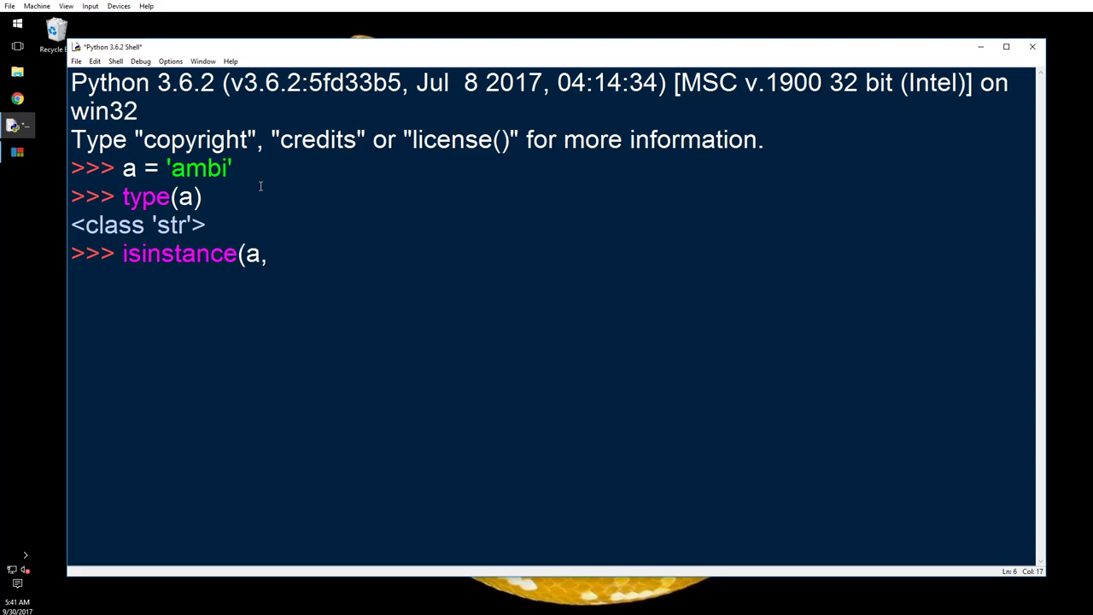
{"action": "type", "text": "str)"}
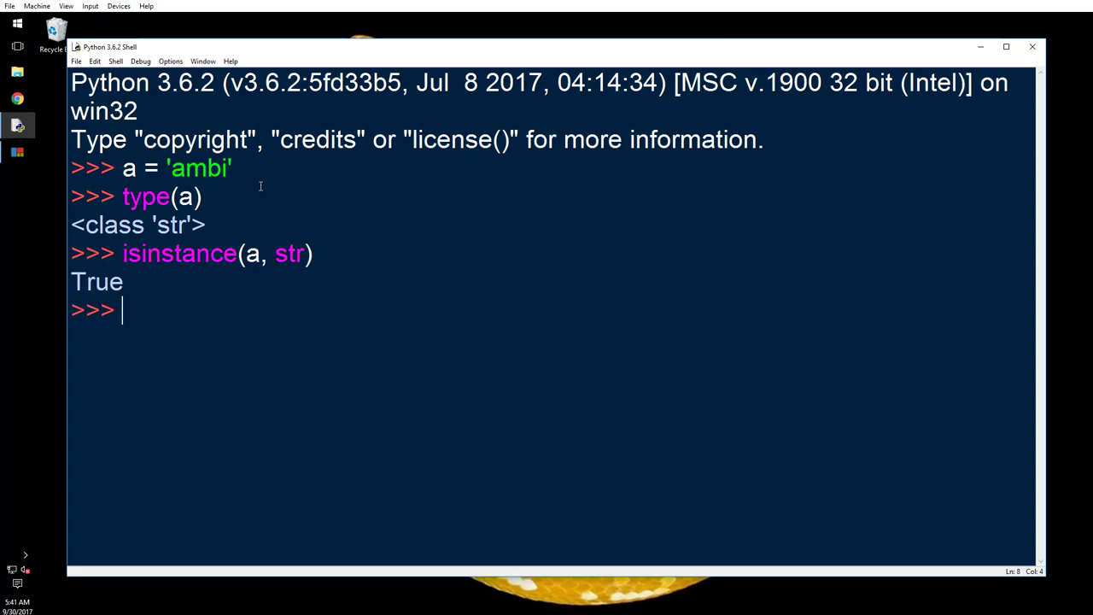
{"action": "type", "text": "help"}
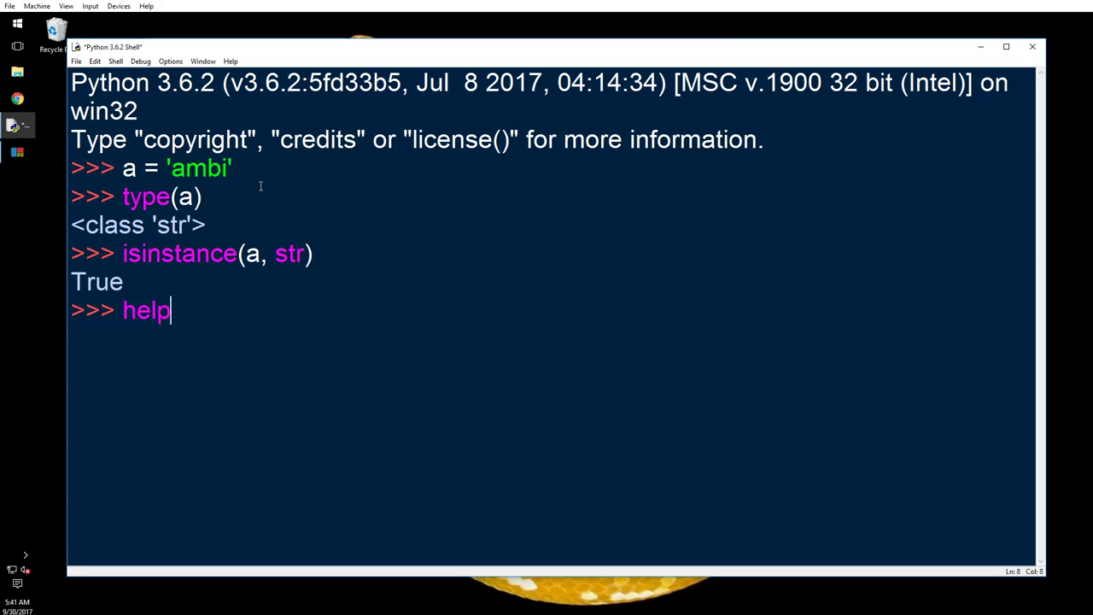
Step: Run help(str) to print the full str documentation, then begin typing dir
{"action": "type", "text": "(st"}
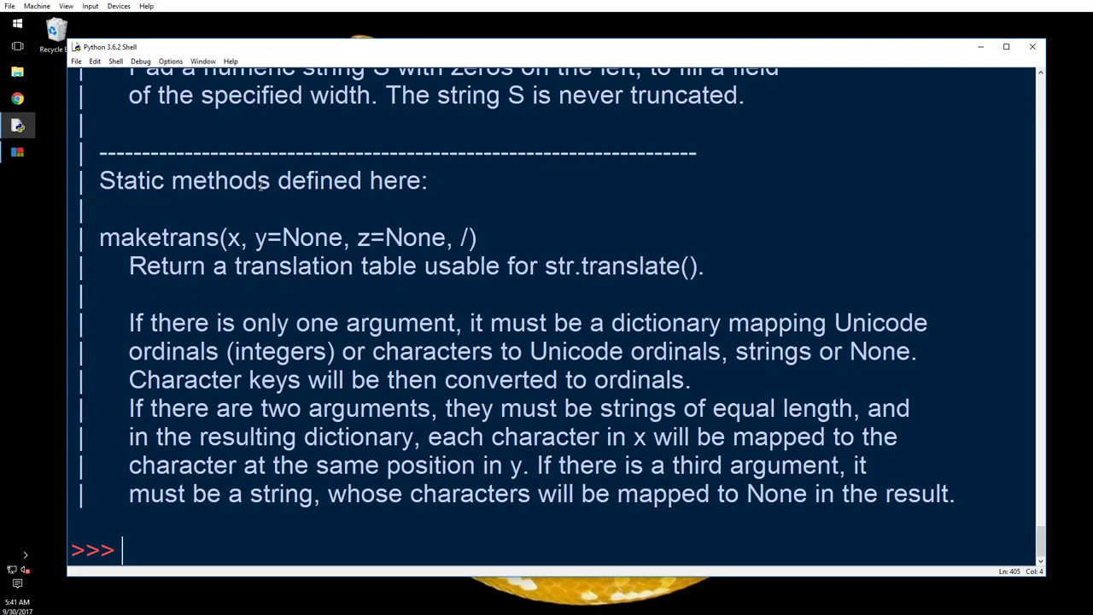
{"action": "type", "text": "dir(dir"}
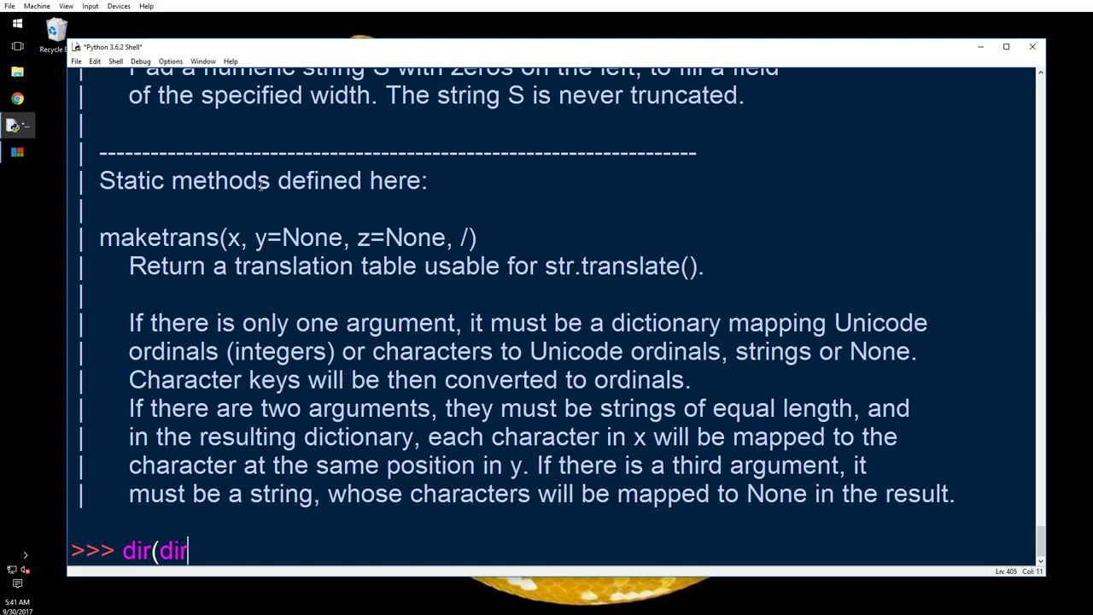
Step: Fix the stray characters and run dir(str) to list every str attribute and method
{"action": "key", "text": "BackSpace"}
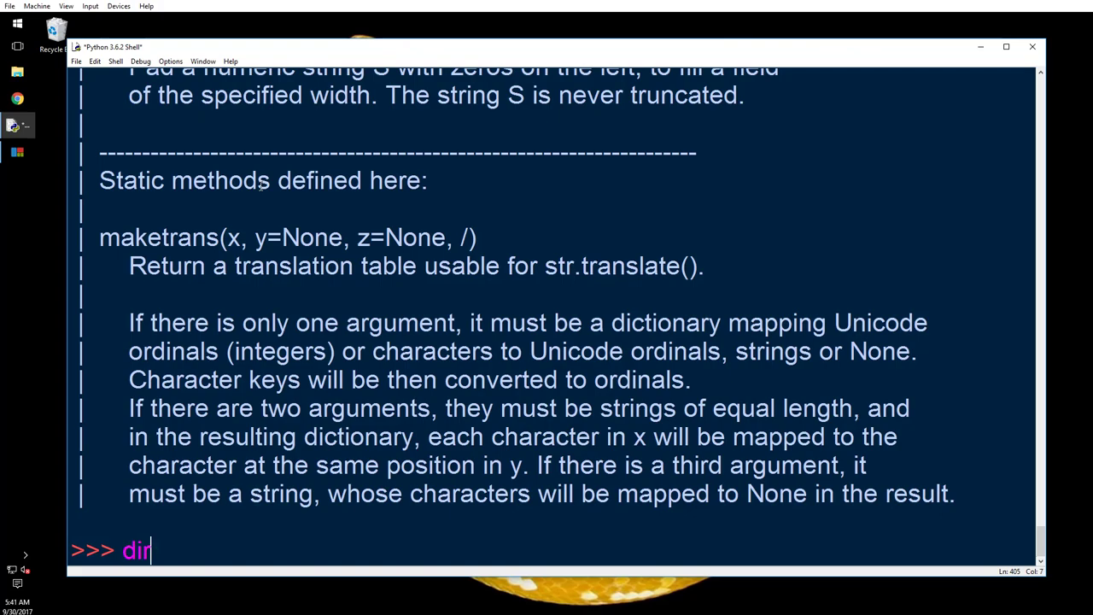
{"action": "type", "text": "("}
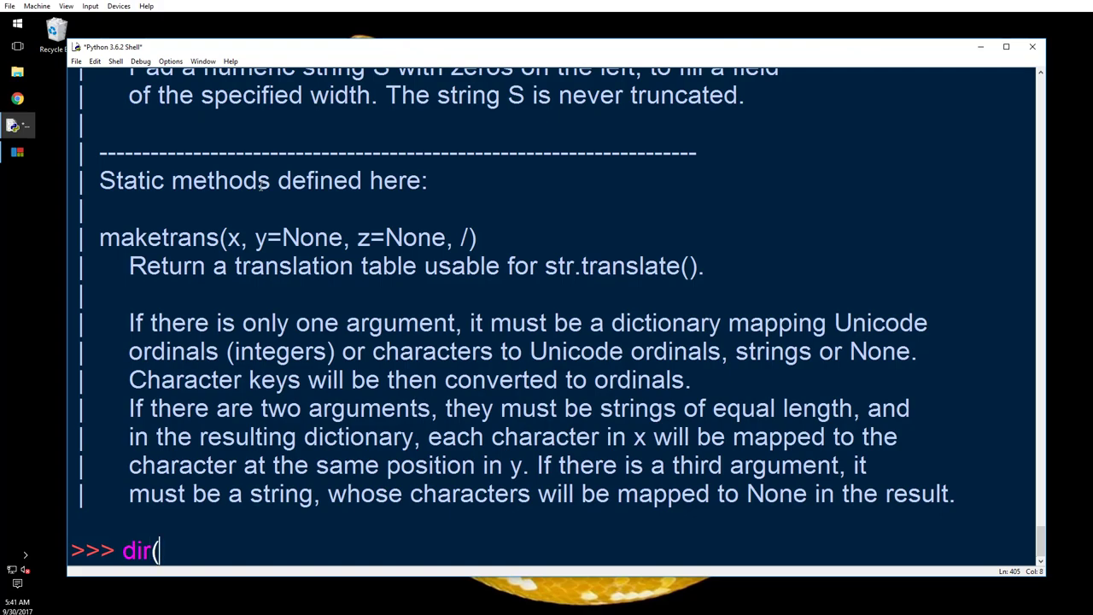
{"action": "type", "text": "str"}
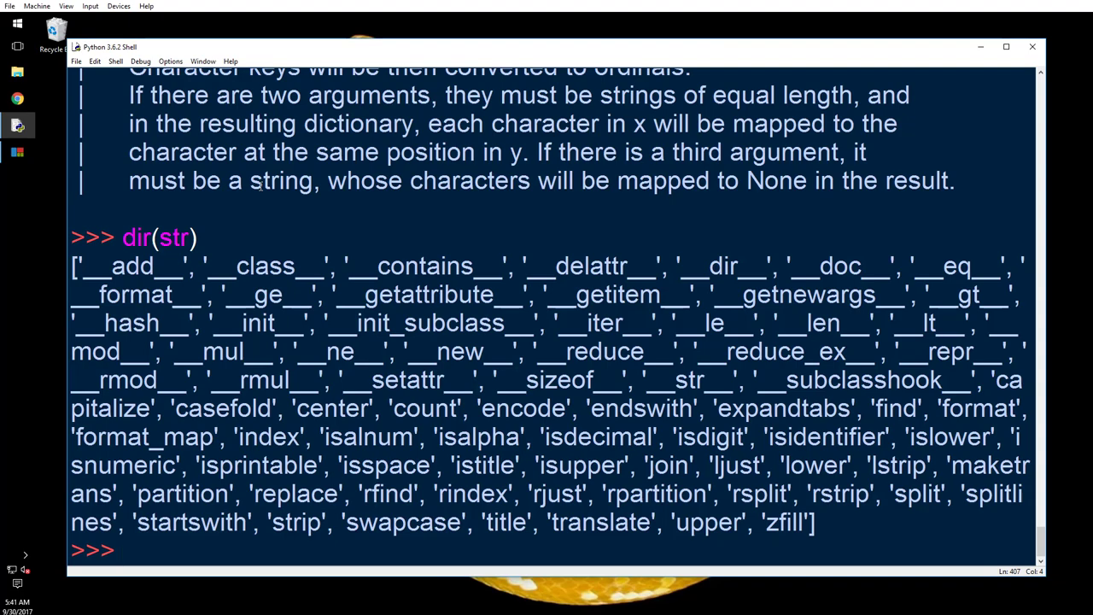
{"action": "type", "text": "di"}
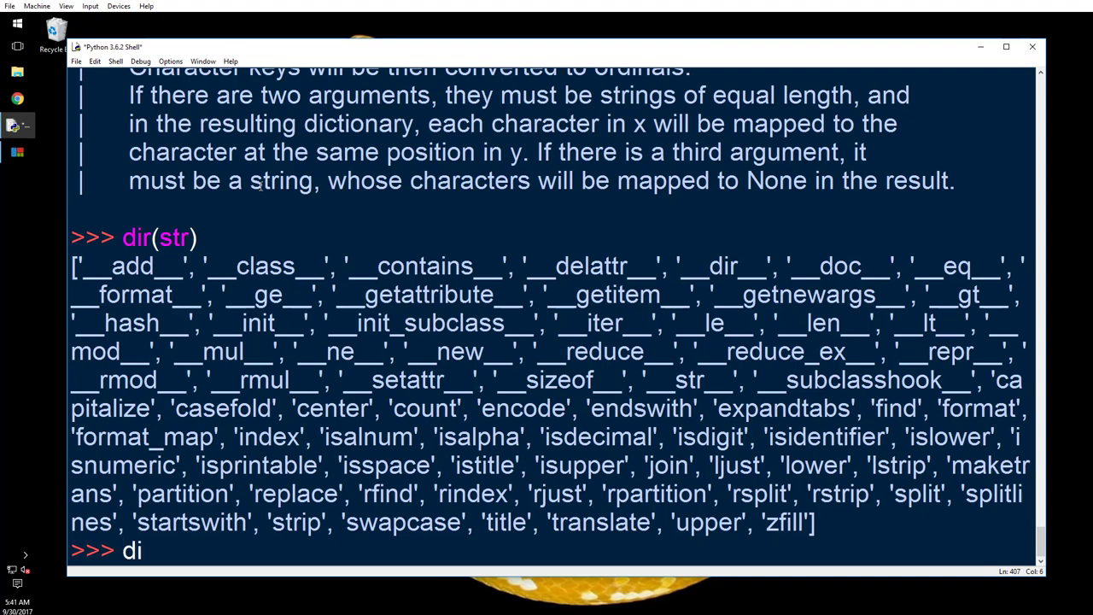
Step: Run dir(str.__class__) to list the type metaclass attributes, ending with 'mro'
{"action": "type", "text": "("}
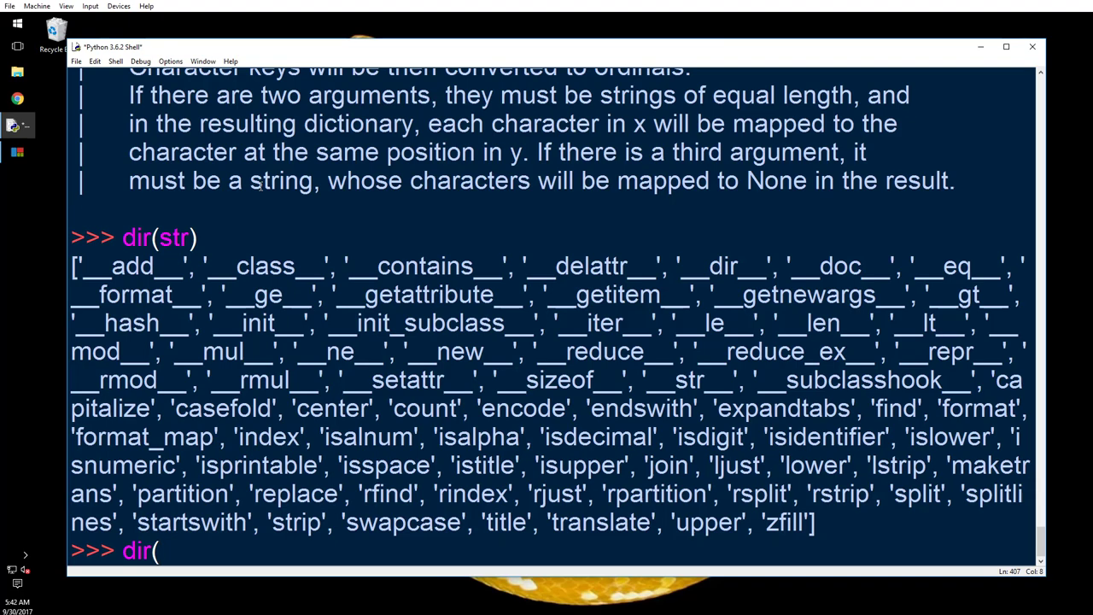
{"action": "type", "text": "str."}
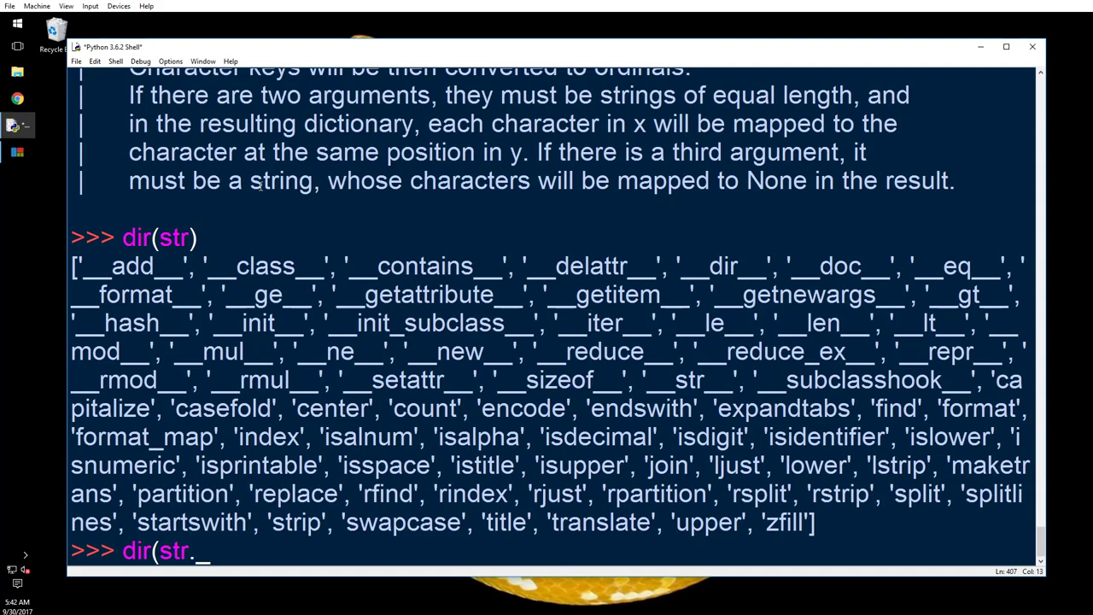
{"action": "type", "text": "_class__"}
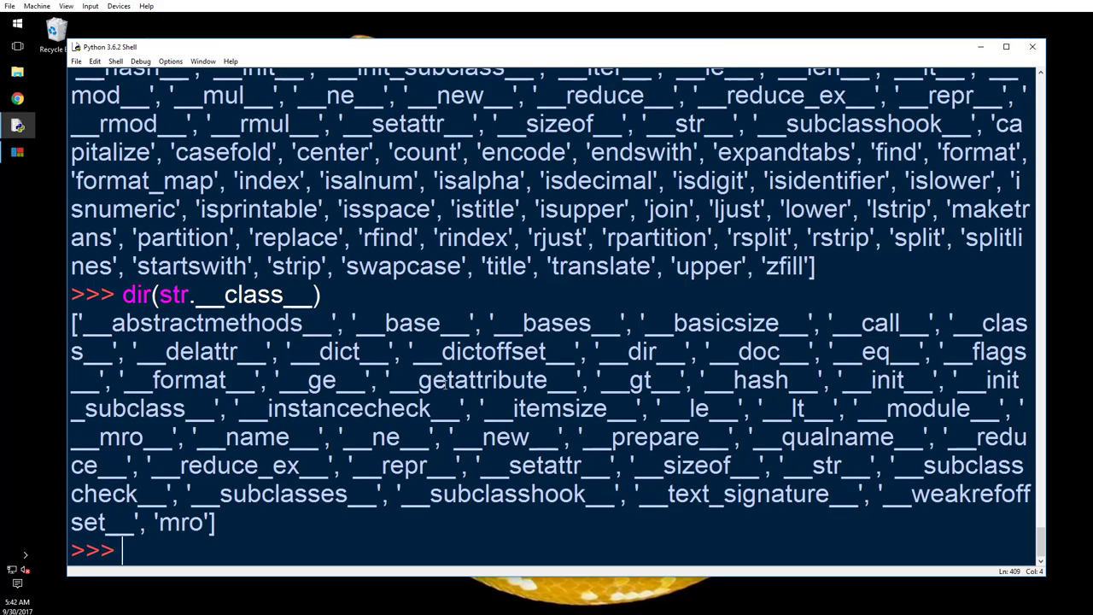
{"action": "mouse_move", "coordinate": [505, 414]}
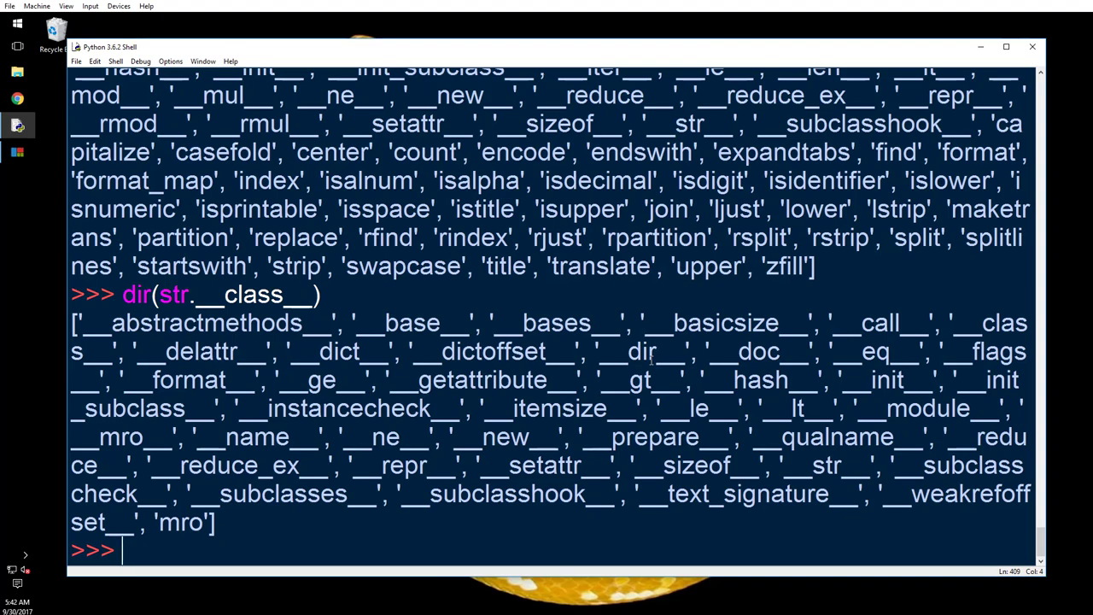
Step: Run help(str.__class__) to print the type metaclass documentation, showing __init__ and __new__
{"action": "type", "text": "he"}
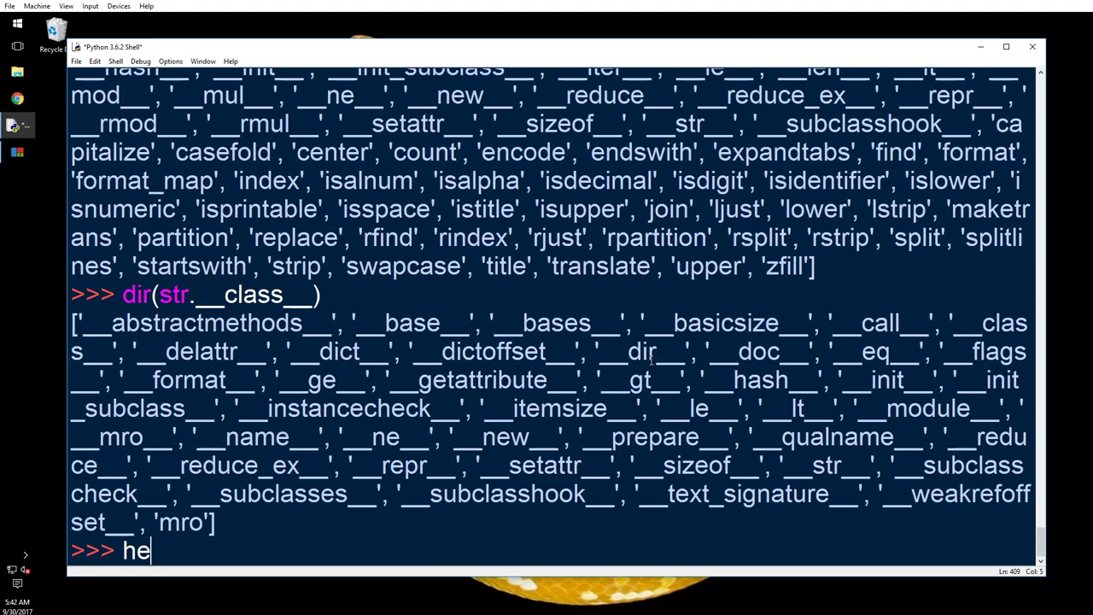
{"action": "type", "text": "lp("}
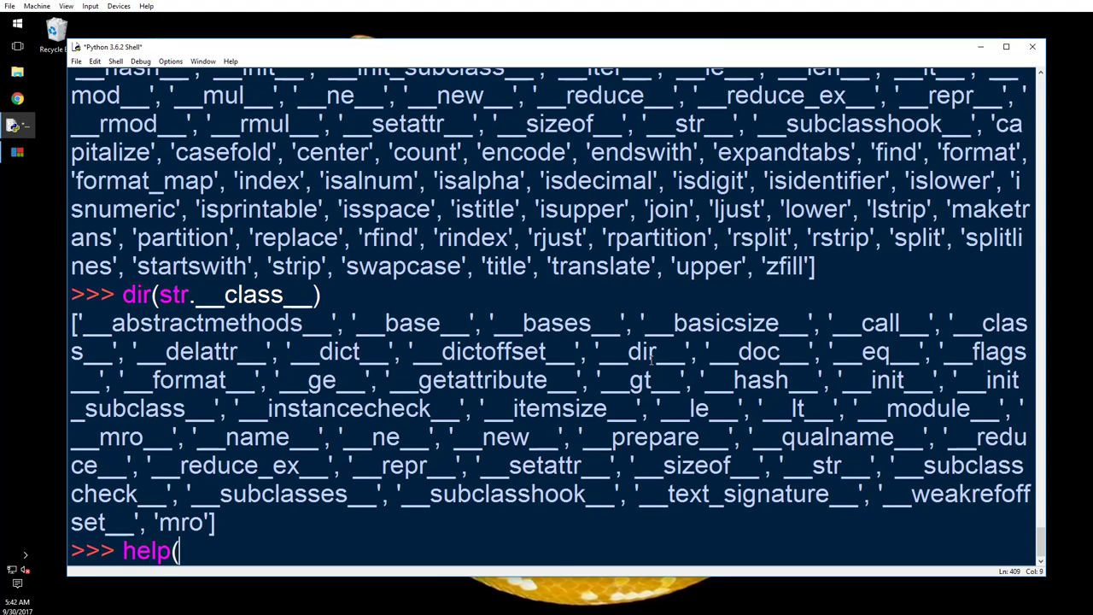
{"action": "type", "text": "str.__"}
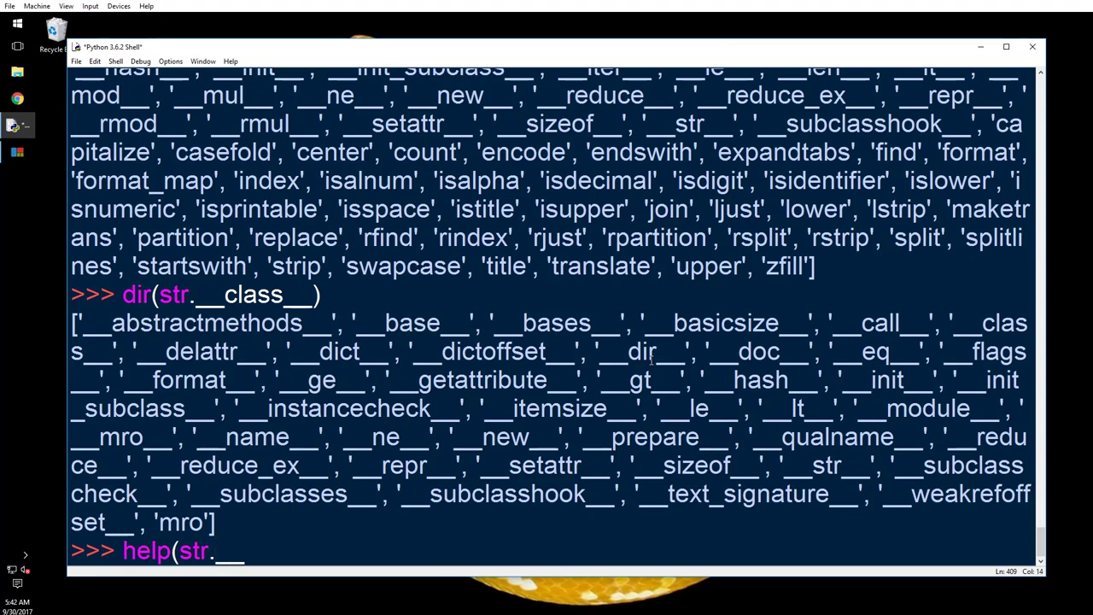
{"action": "type", "text": "classLL"}
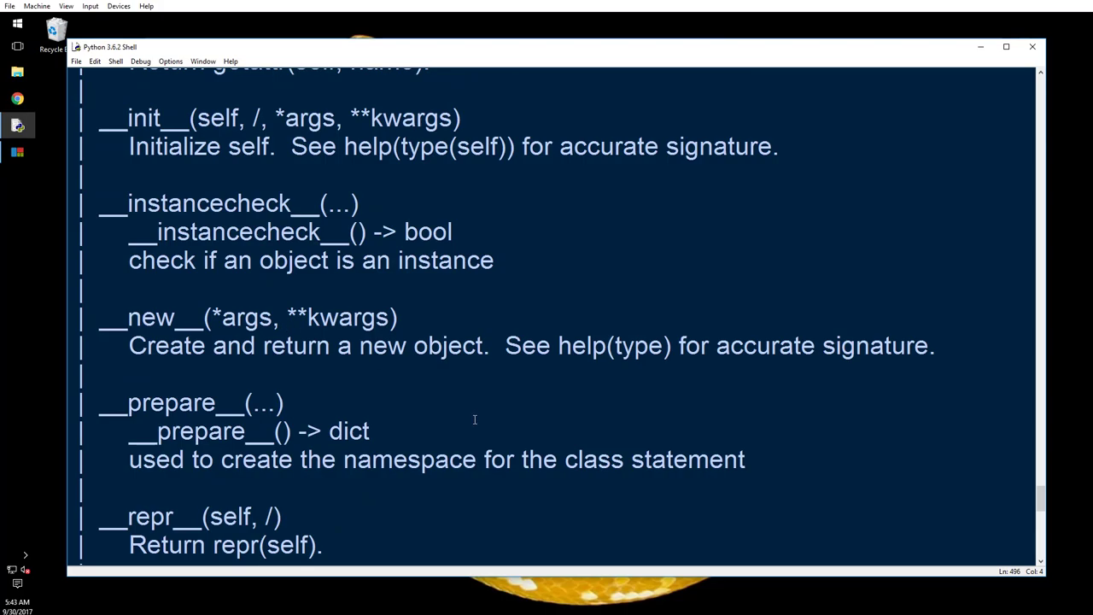
Step: Scroll through the help(type) output to its final data attributes and return to the >>> prompt
{"action": "scroll", "scroll_direction": "up", "scroll_amount": 3}
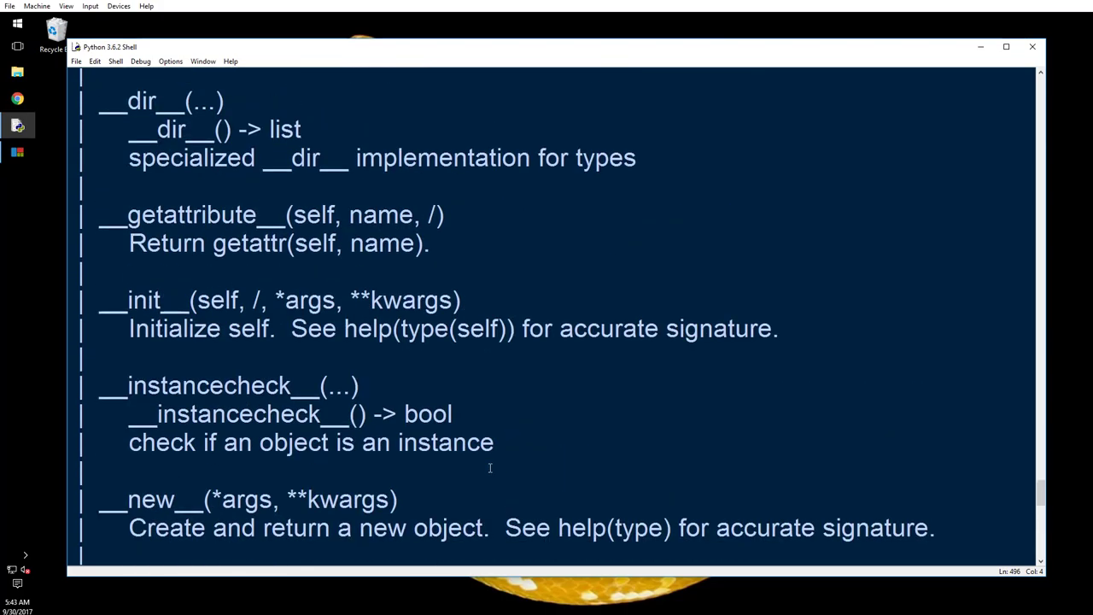
{"action": "scroll", "scroll_direction": "up", "scroll_amount": 3}
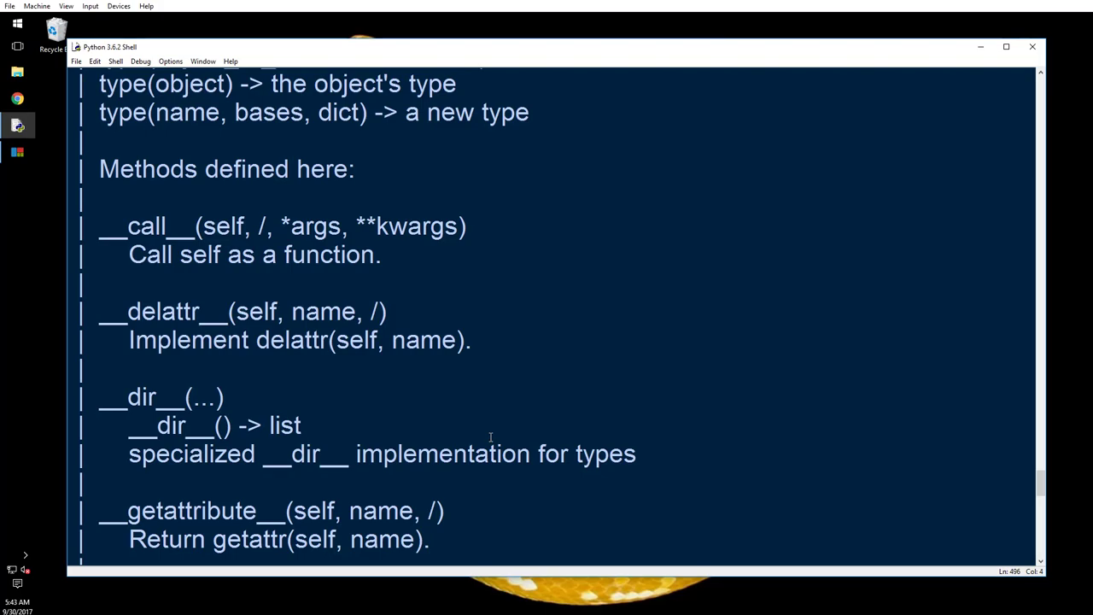
{"action": "scroll", "scroll_direction": "down", "scroll_amount": 3}
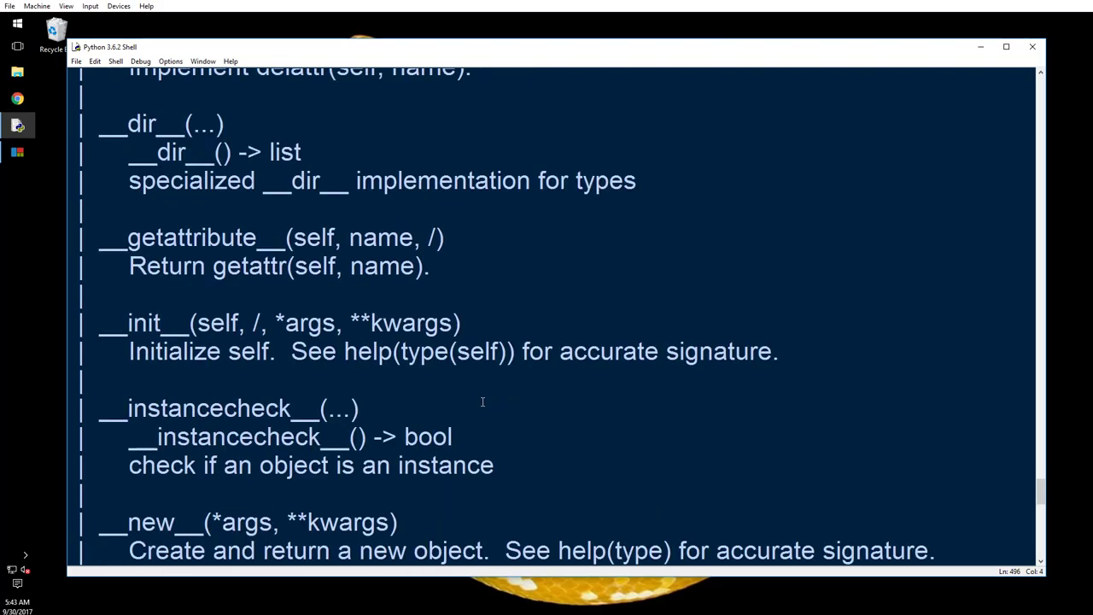
{"action": "scroll", "scroll_direction": "down", "scroll_amount": 3}
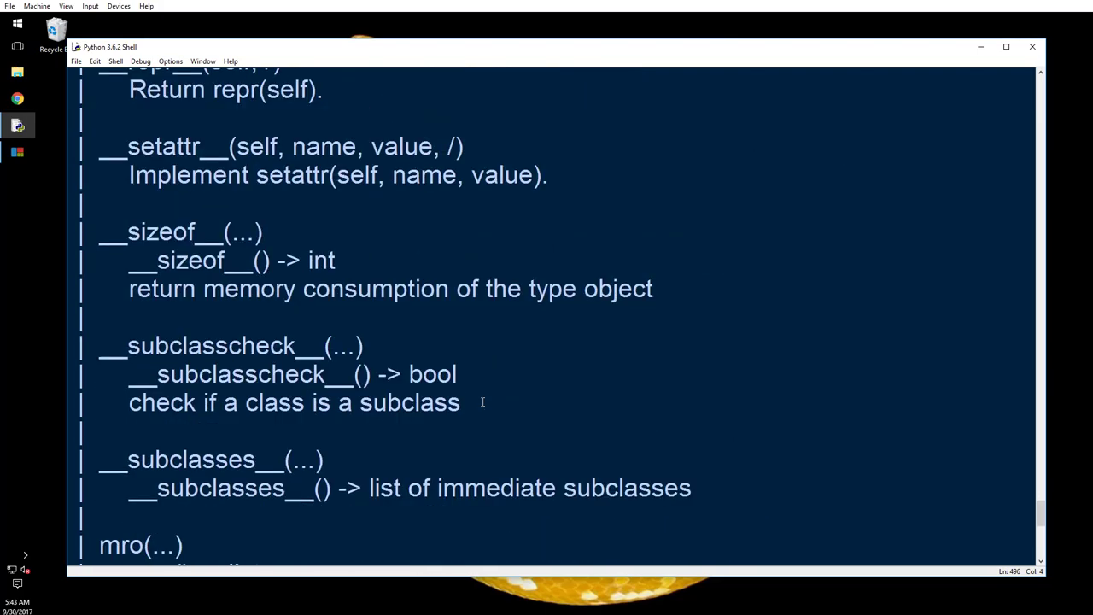
{"action": "scroll", "scroll_direction": "down", "scroll_amount": 3}
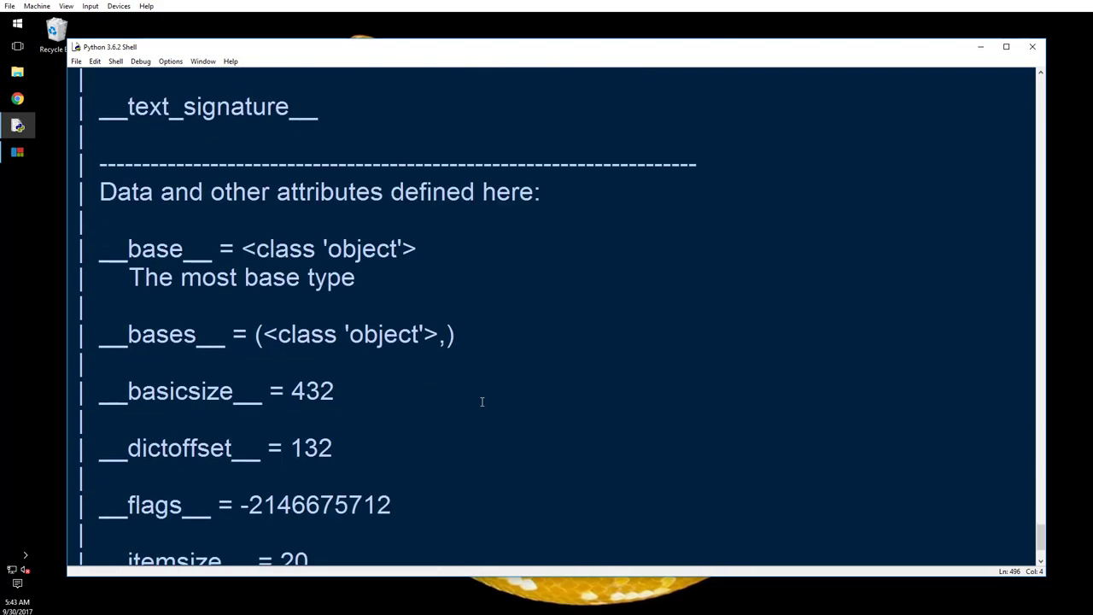
{"action": "scroll", "scroll_direction": "down", "scroll_amount": 3}
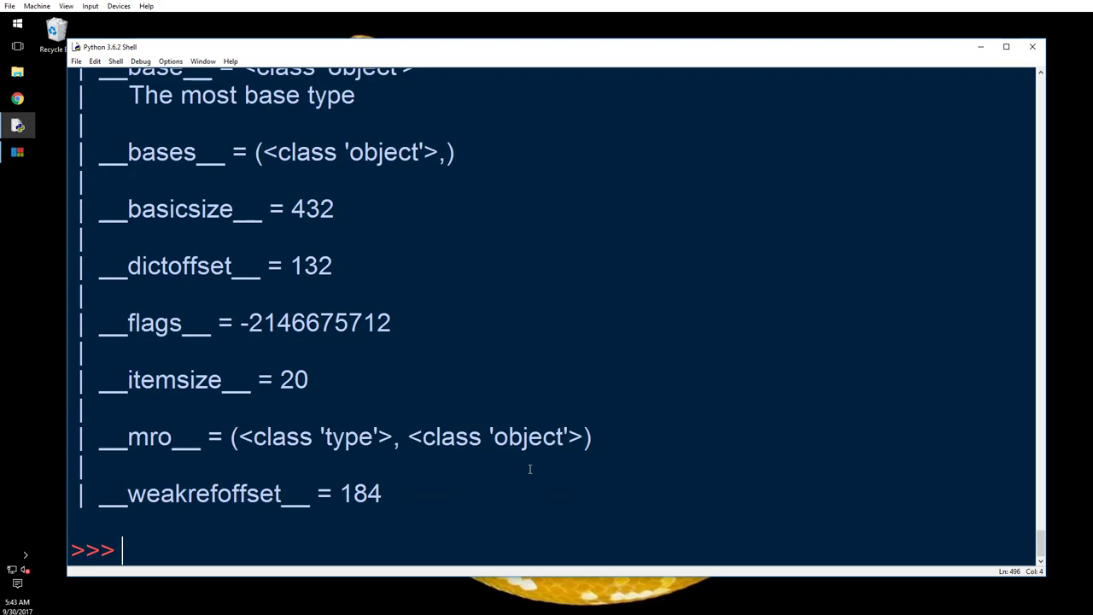
{"action": "left_click", "coordinate": [567, 437]}
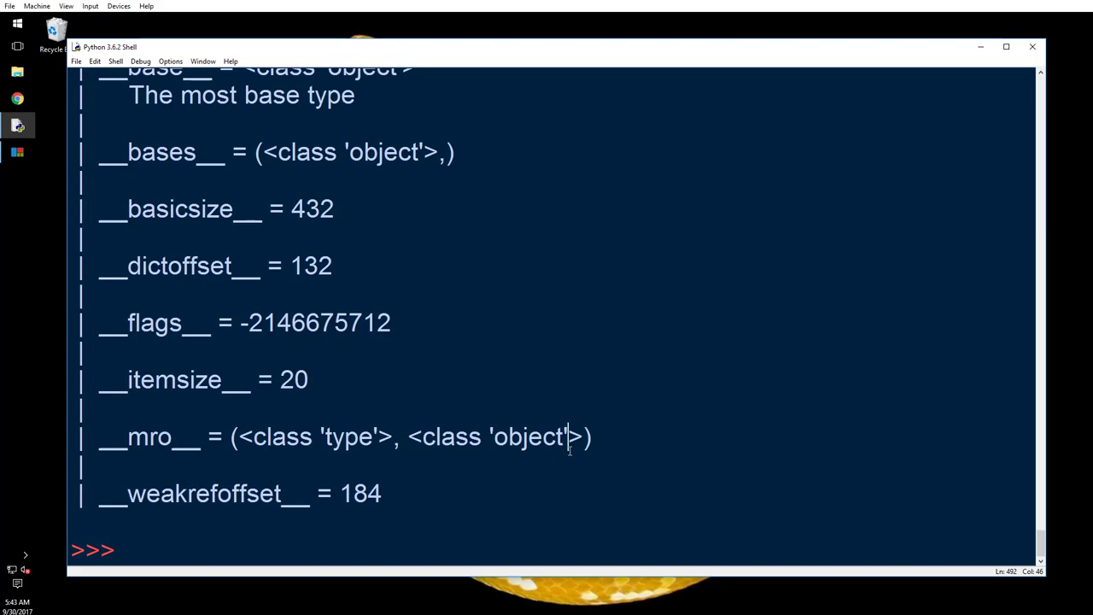
{"action": "mouse_move", "coordinate": [567, 436]}
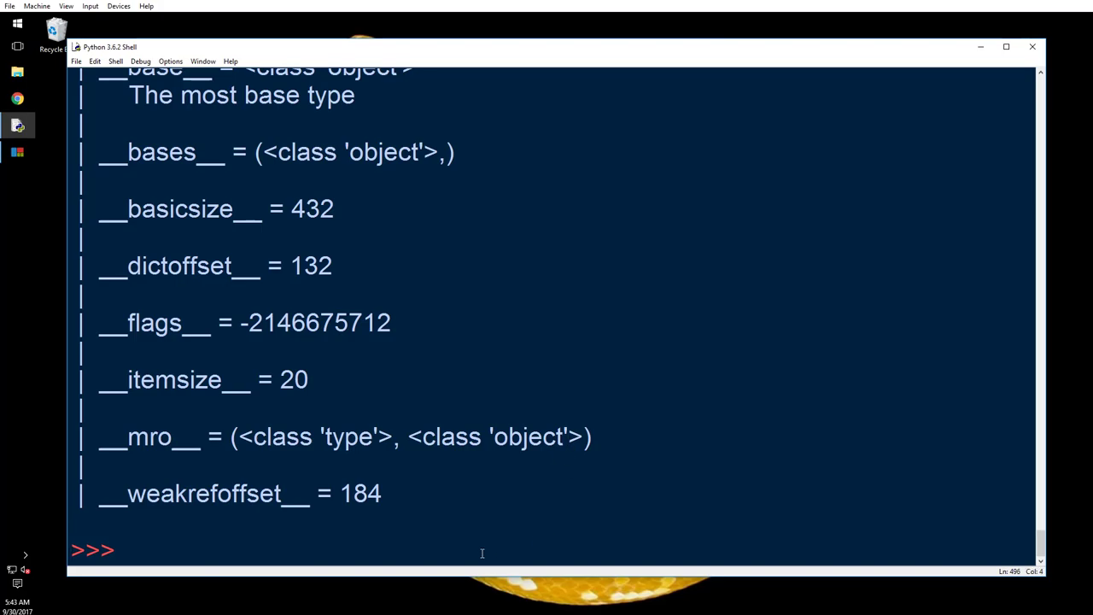
Step: Run dir(math) and dir(cmath), both raising NameError, then begin dir(int)
{"action": "type", "text": "d"}
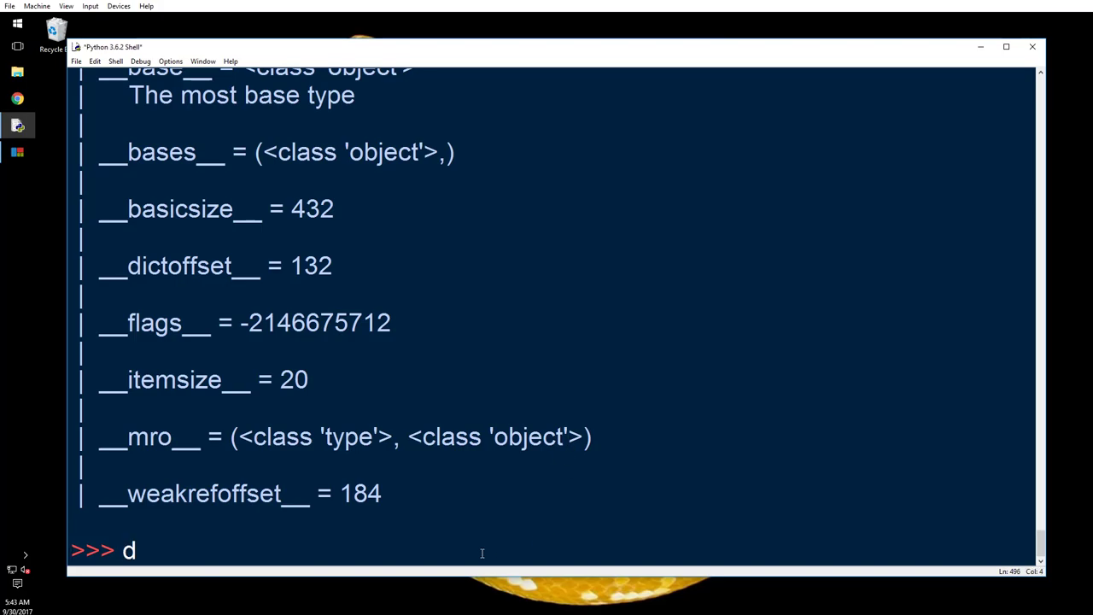
{"action": "type", "text": "ir(math)"}
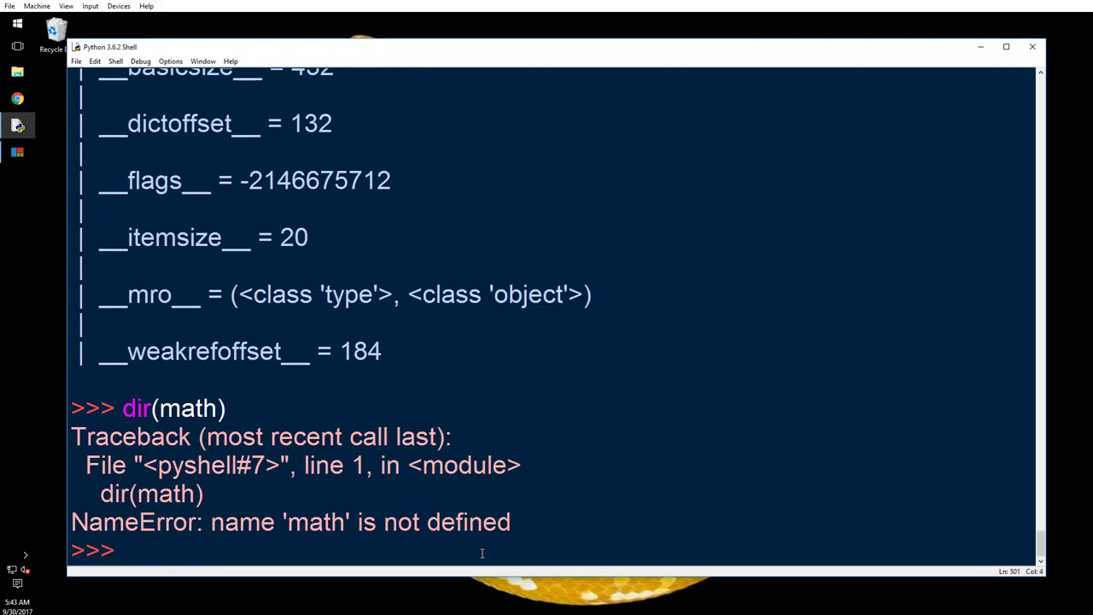
{"action": "type", "text": "dir"}
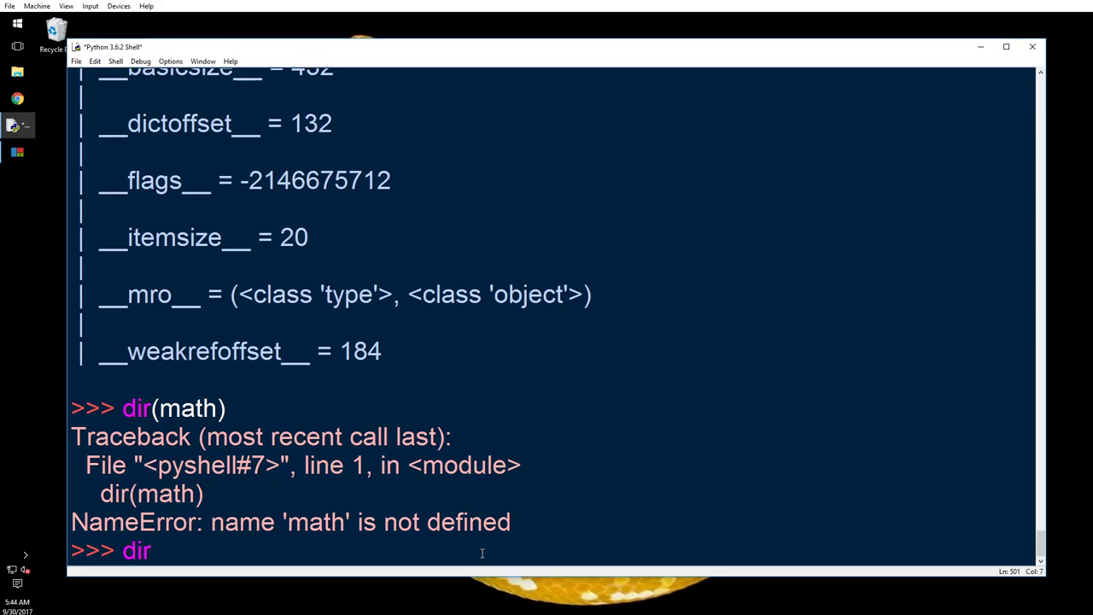
{"action": "type", "text": "("}
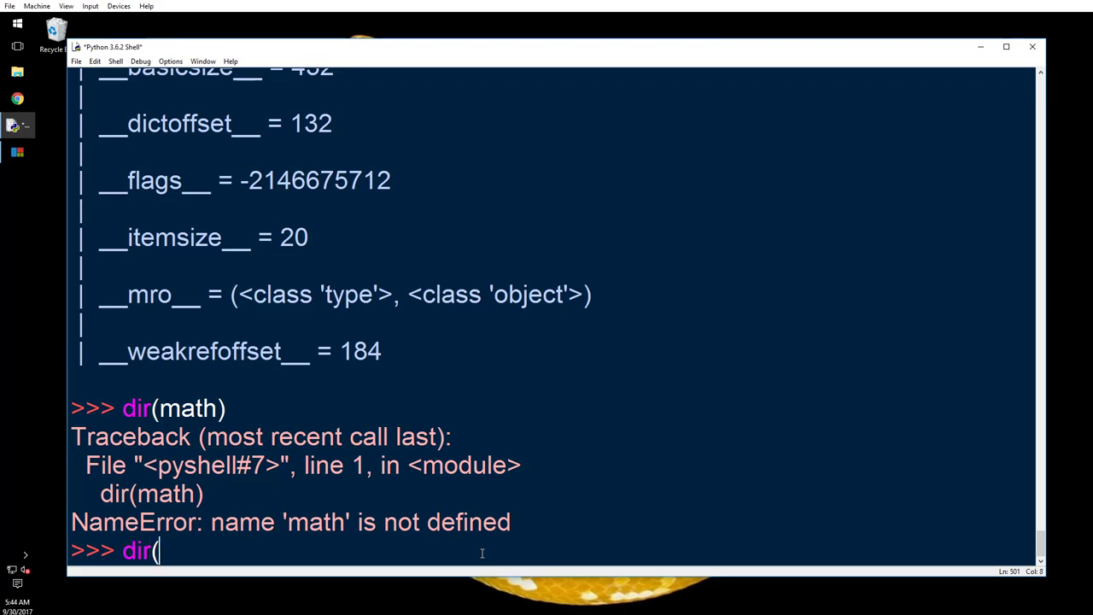
{"action": "type", "text": "cmath"}
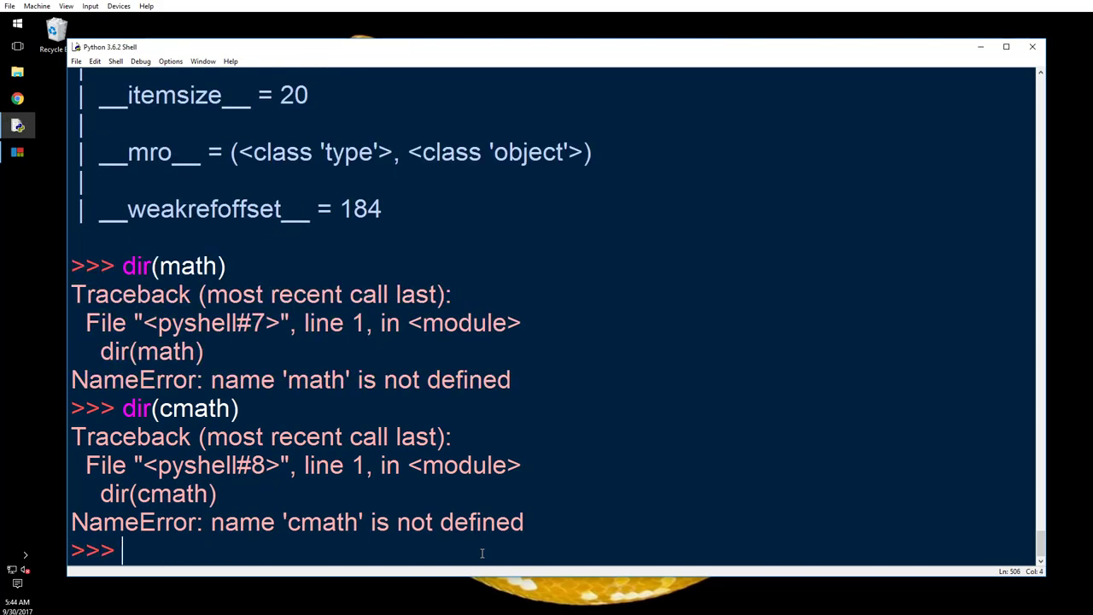
{"action": "type", "text": "dir(int"}
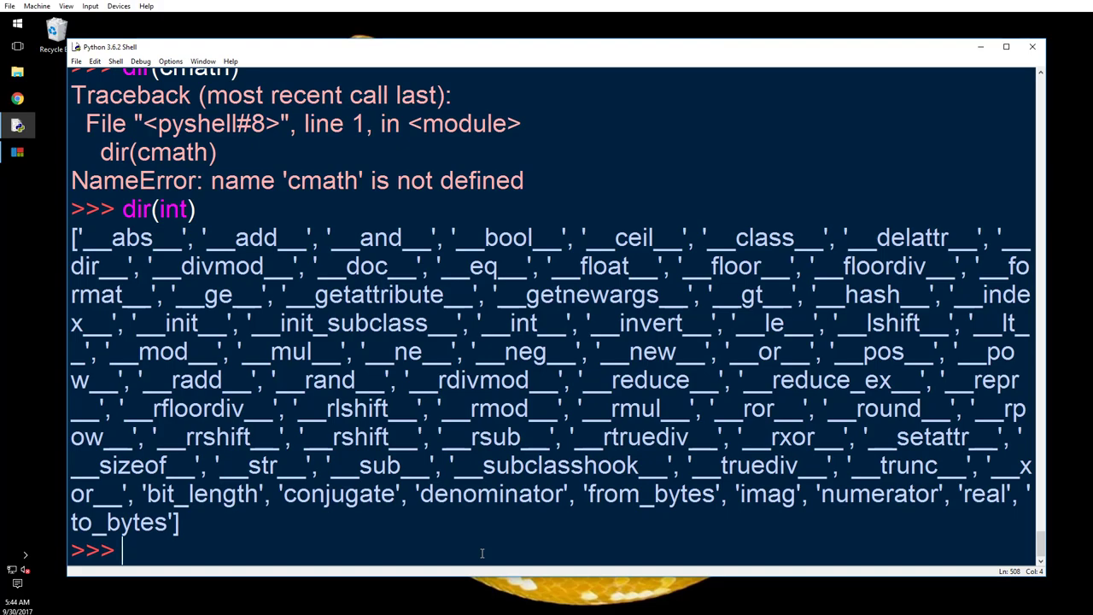
{"action": "mouse_move", "coordinate": [186, 119]}
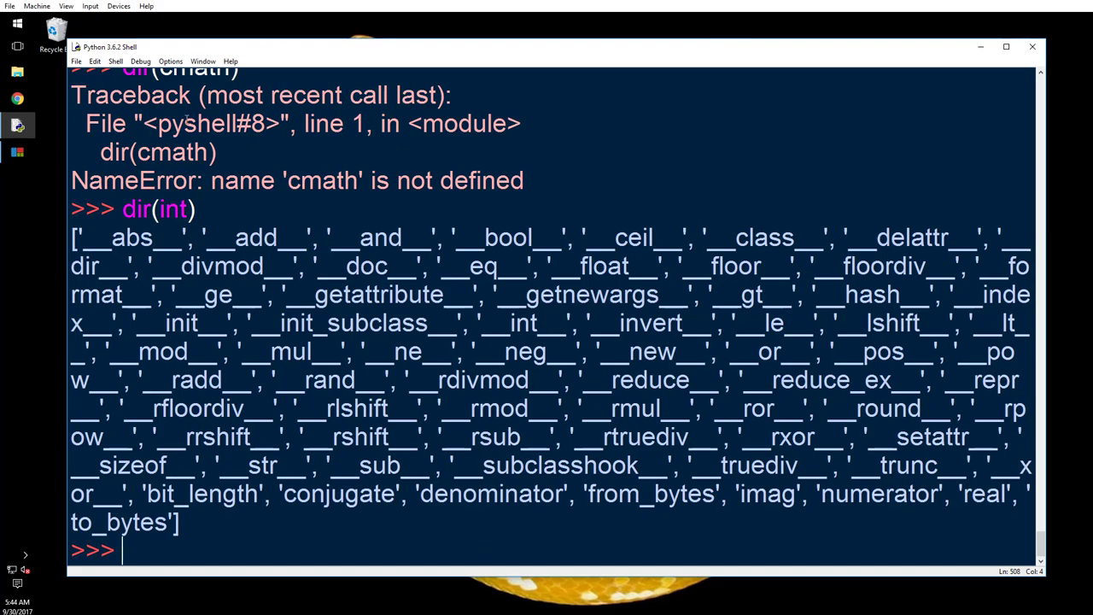
{"action": "mouse_move", "coordinate": [280, 540]}
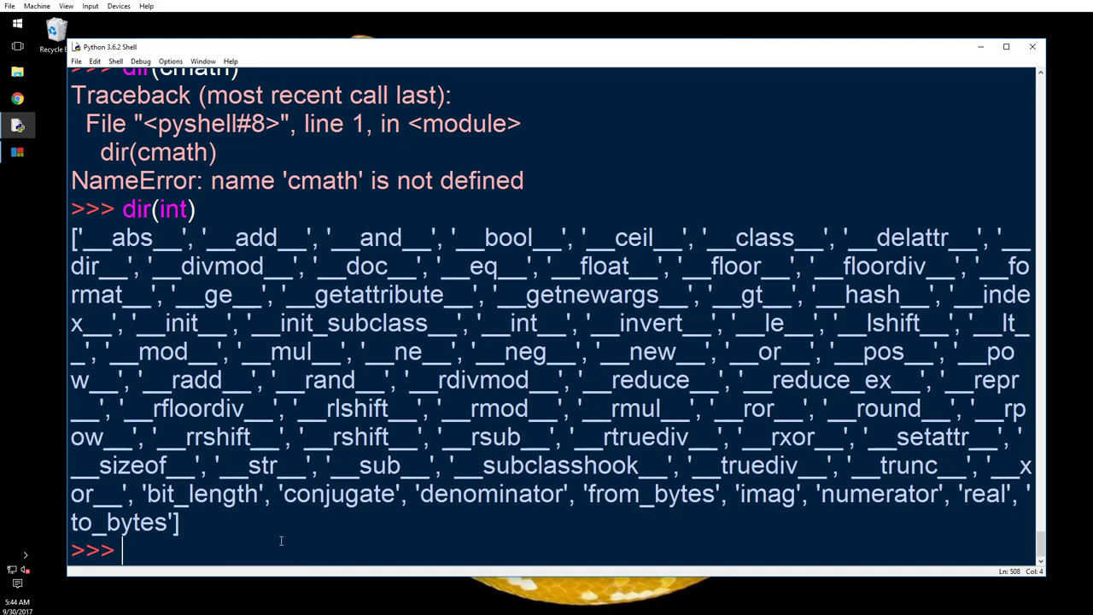
{"action": "mouse_move", "coordinate": [277, 538]}
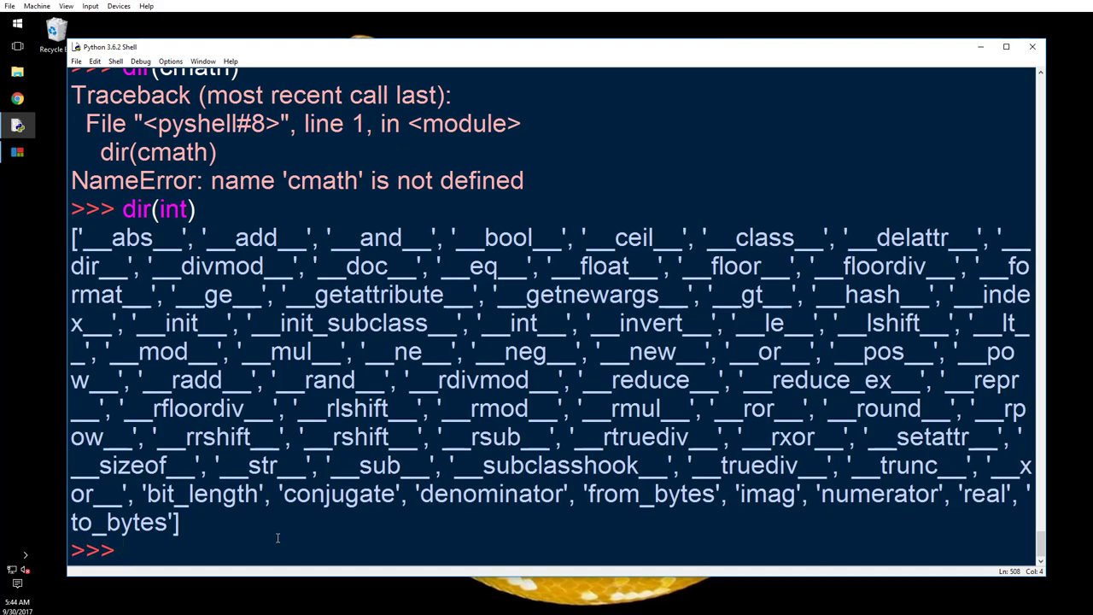
Step: Run dir(int.__add__) to list its method-wrapper attributes, ending with '__text_signature__'
{"action": "type", "text": "dir(int"}
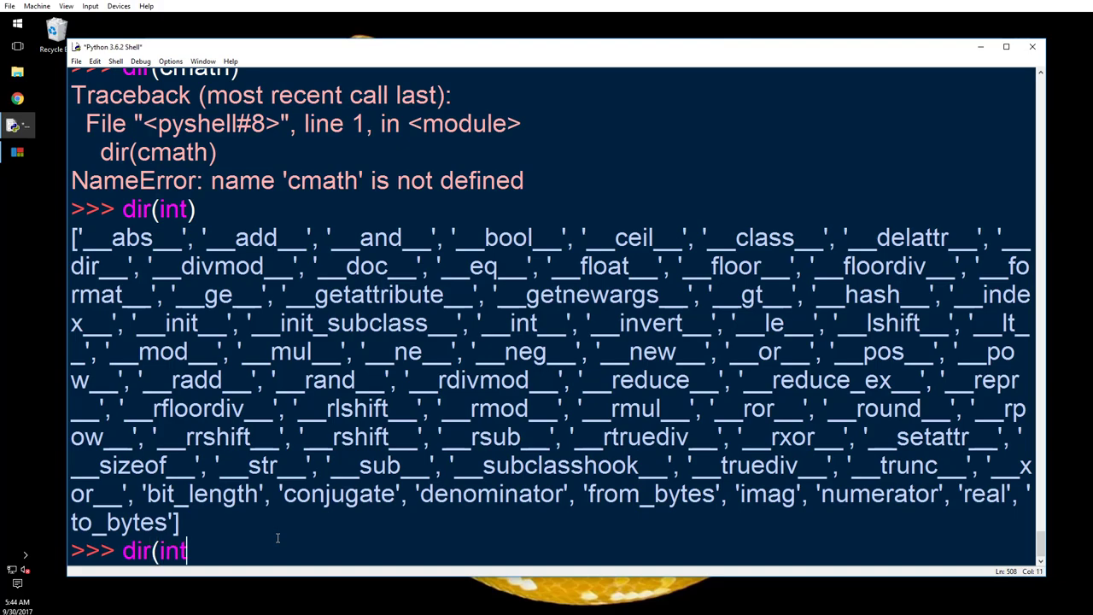
{"action": "type", "text": "."}
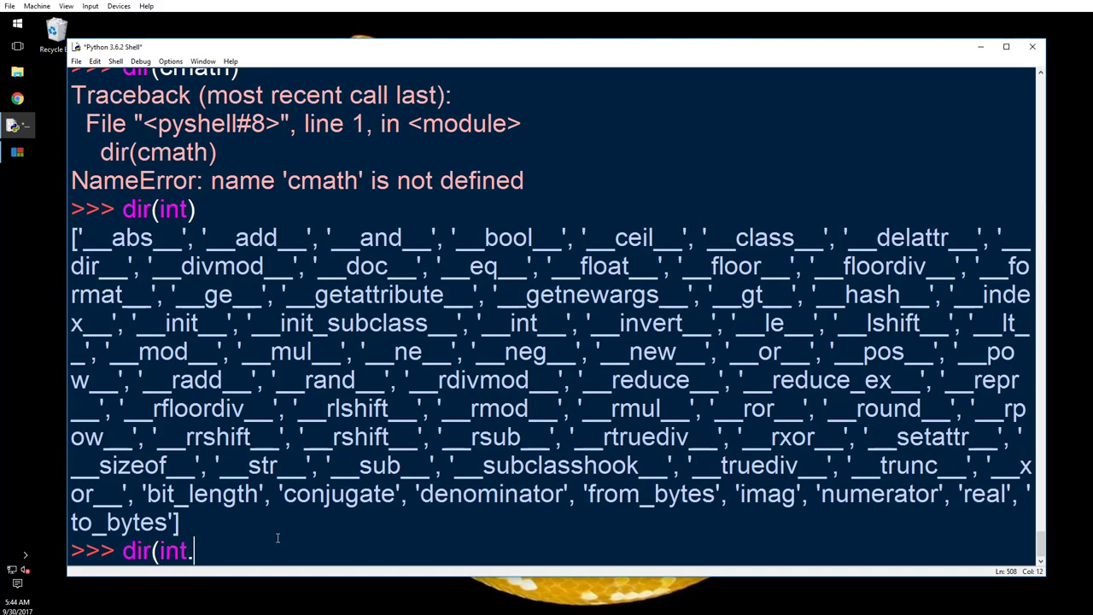
{"action": "type", "text": "__add__"}
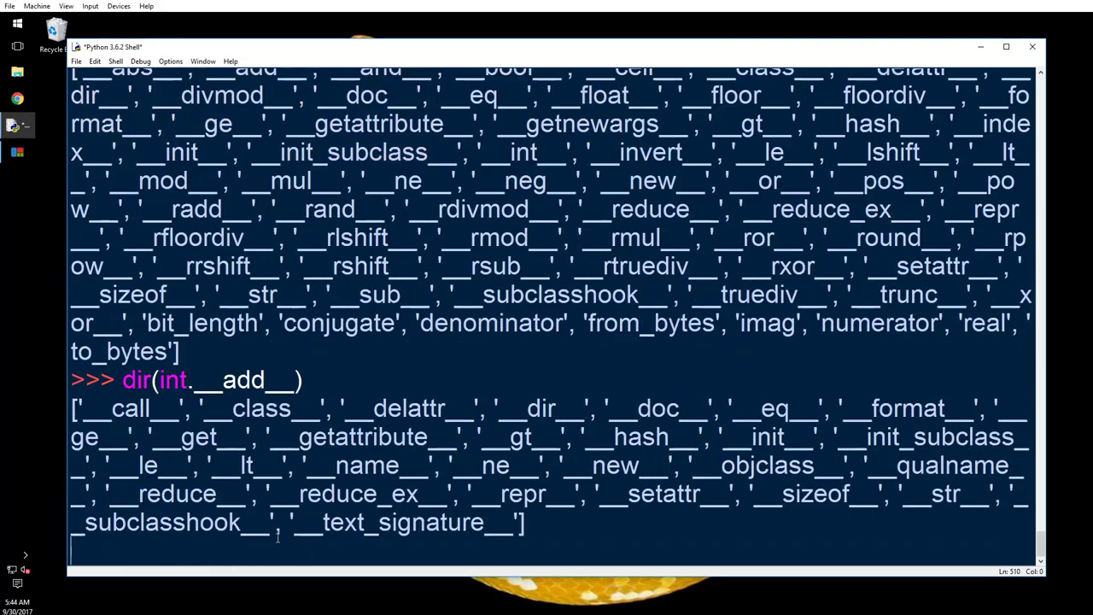
{"action": "key", "text": "enter"}
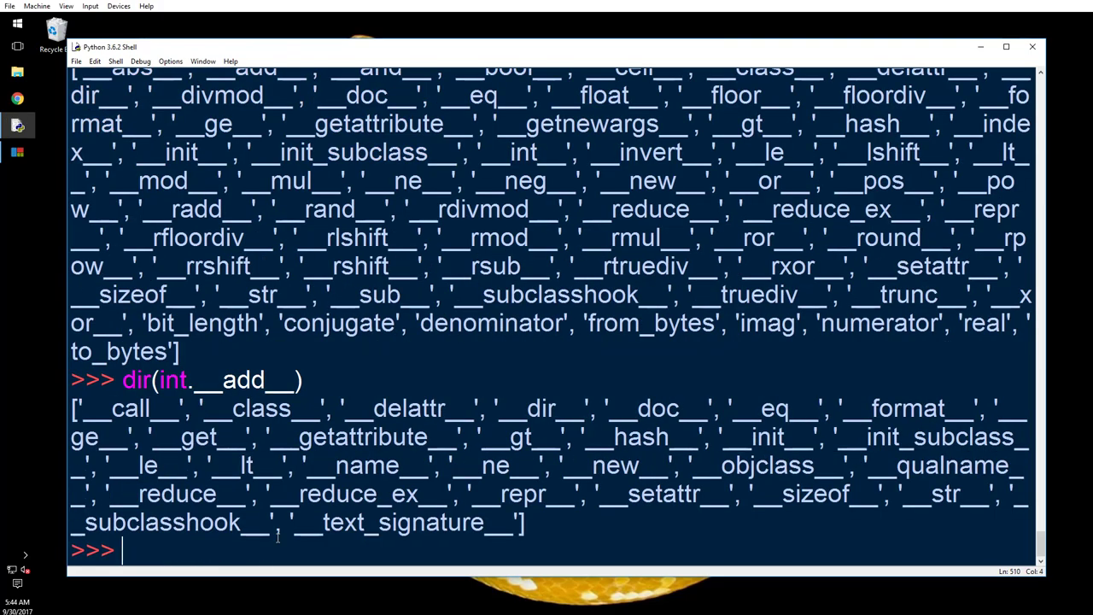
Step: Run help(int.__add__) to show that __add__(self, value) returns self+value
{"action": "type", "text": "help("}
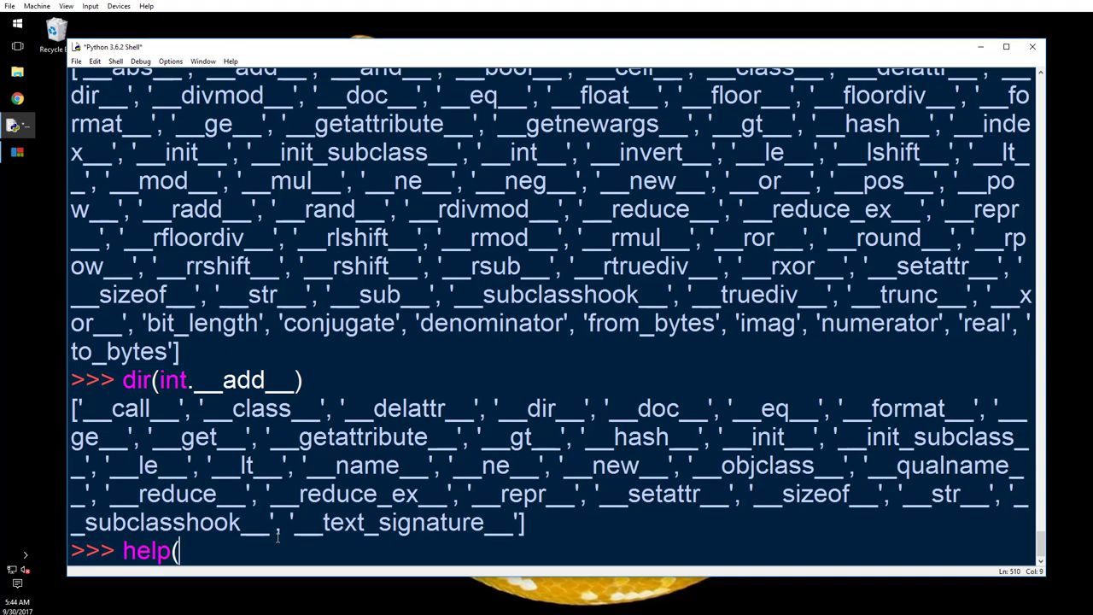
{"action": "type", "text": "int."}
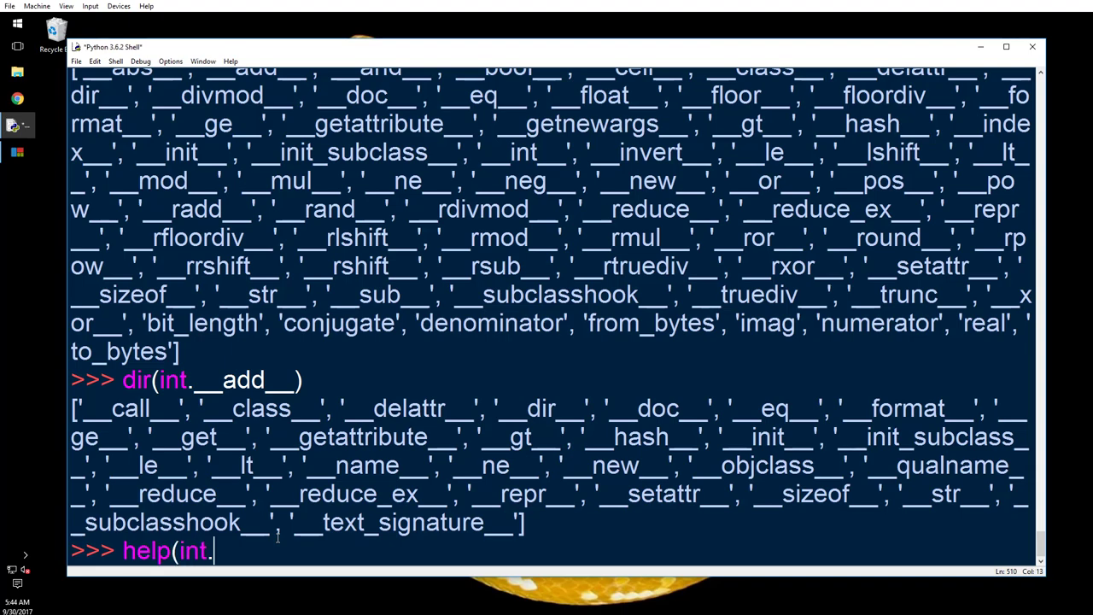
{"action": "type", "text": "_a"}
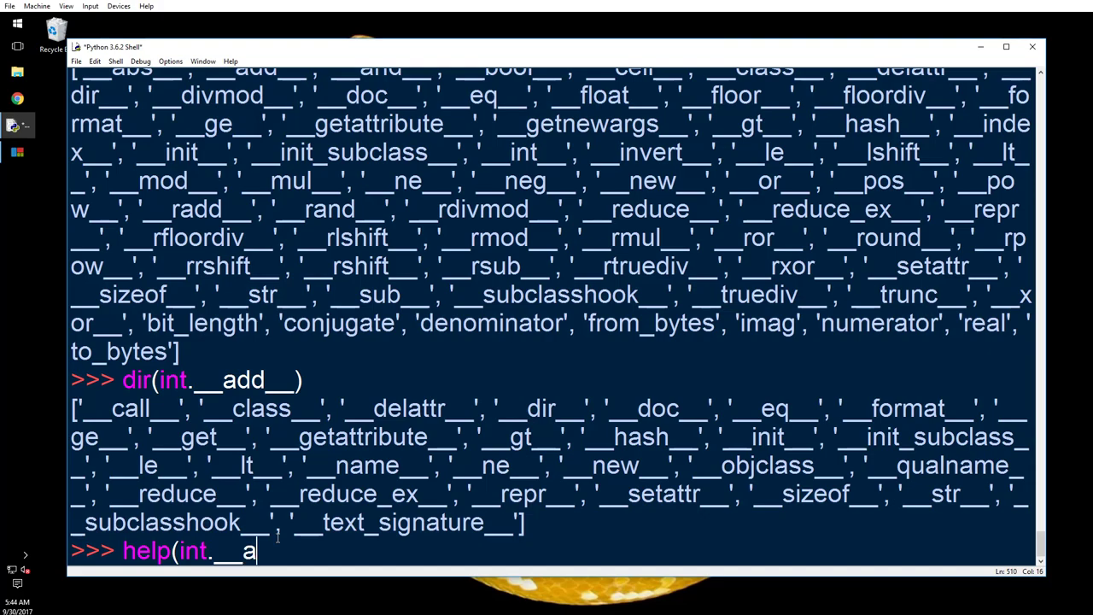
{"action": "type", "text": "dd__)"}
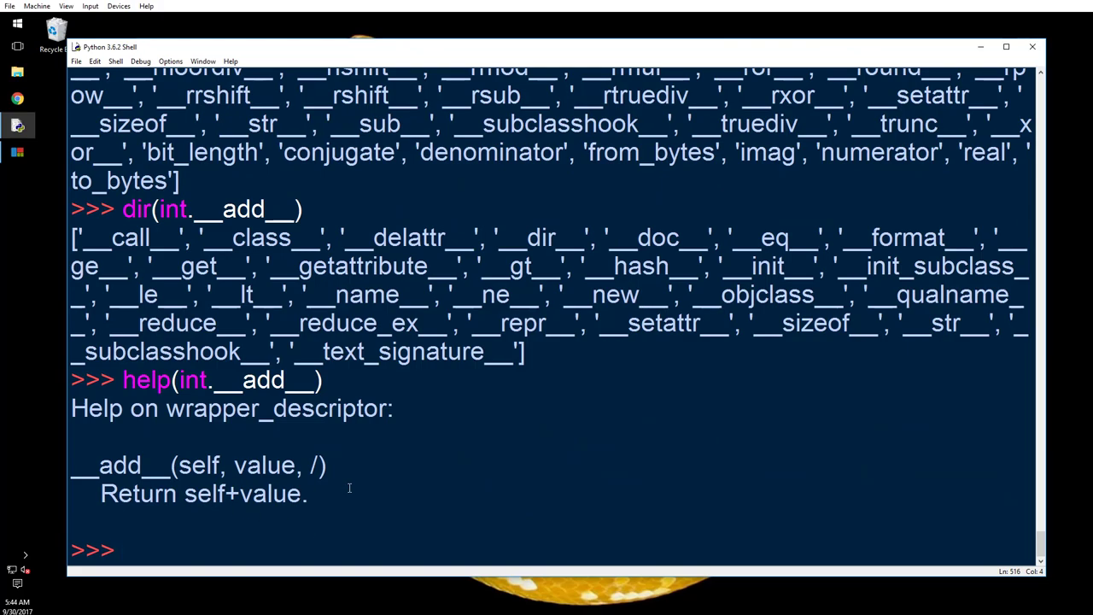
{"action": "mouse_move", "coordinate": [304, 494]}
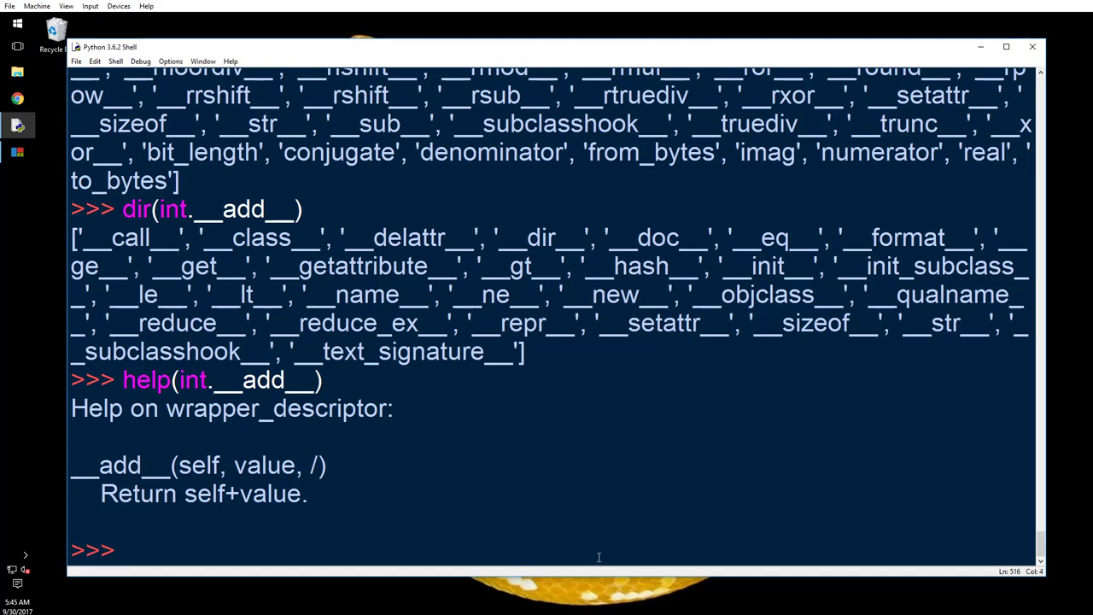
{"action": "mouse_move", "coordinate": [594, 550]}
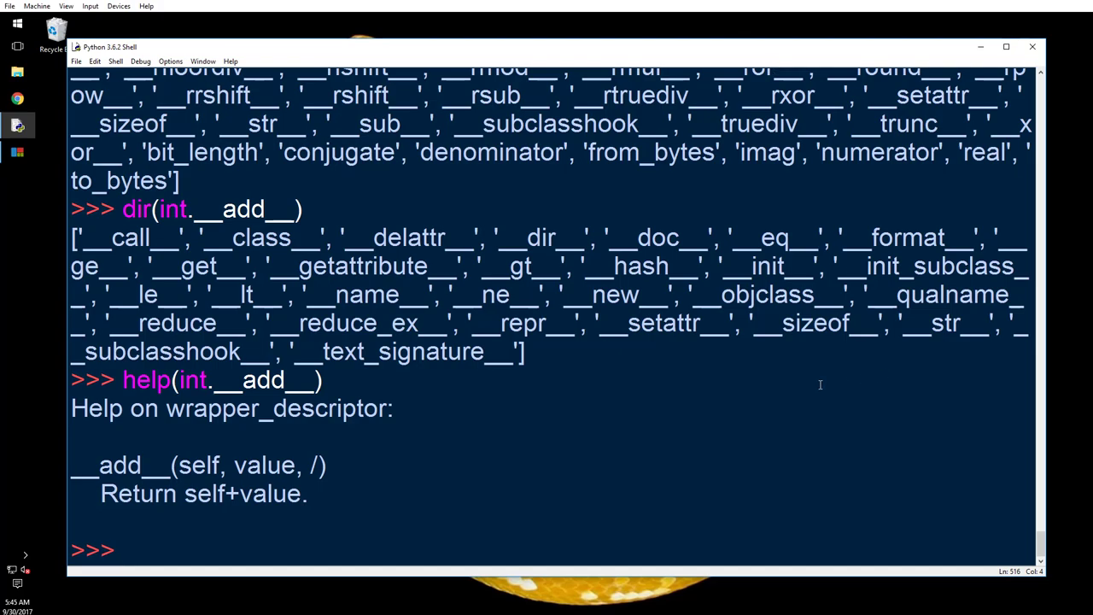
{"action": "mouse_move", "coordinate": [745, 413]}
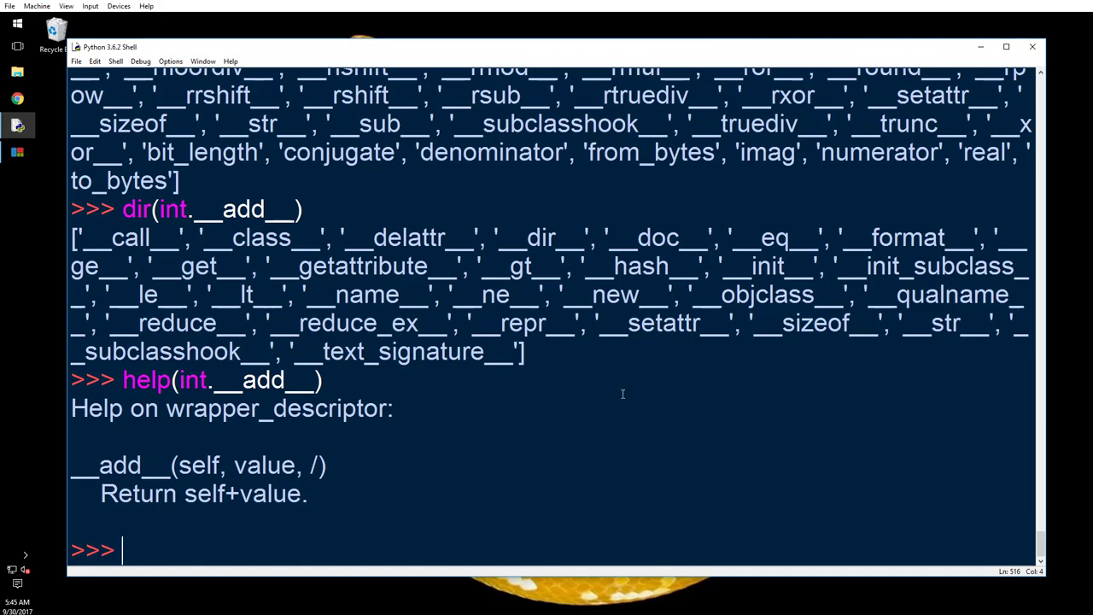
{"action": "mouse_move", "coordinate": [1049, 44]}
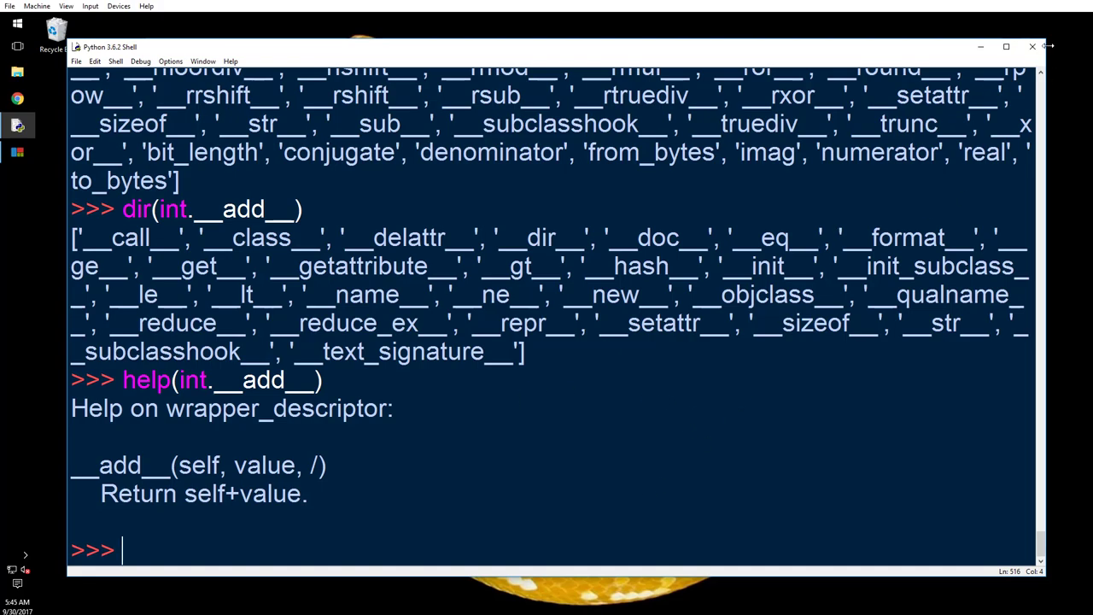